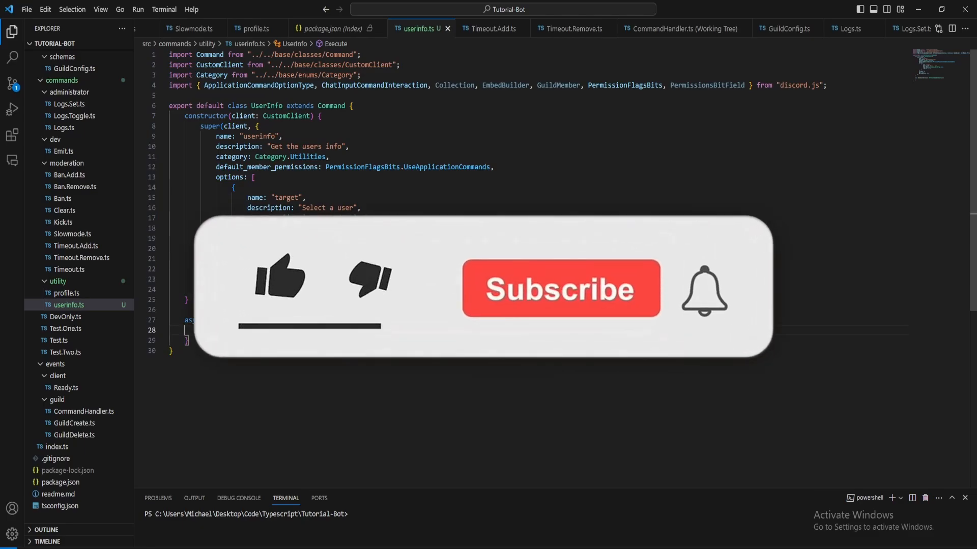
# Define target as the 'target' option member, falling back to interaction.member as GuildMember.
pyautogui.click(279, 278)
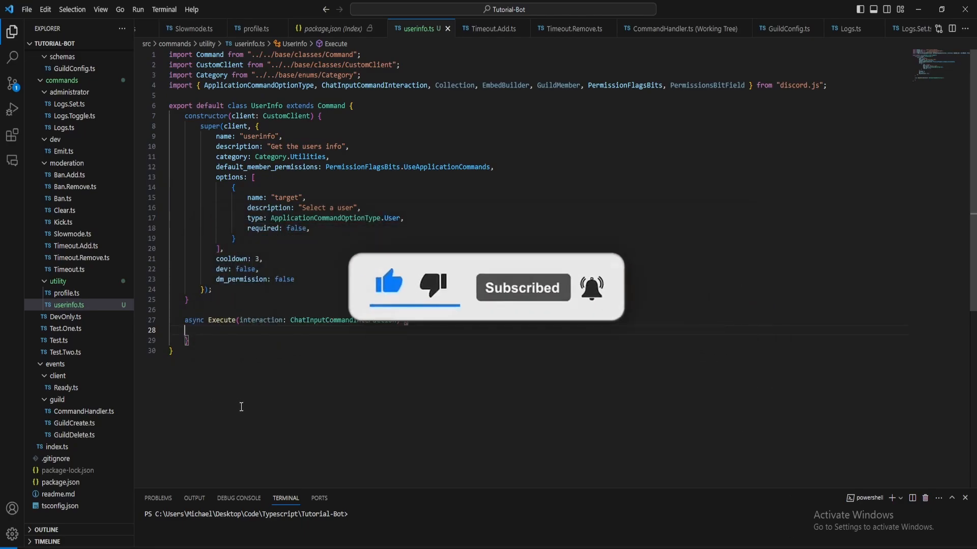
pyautogui.press('ctrl+a')
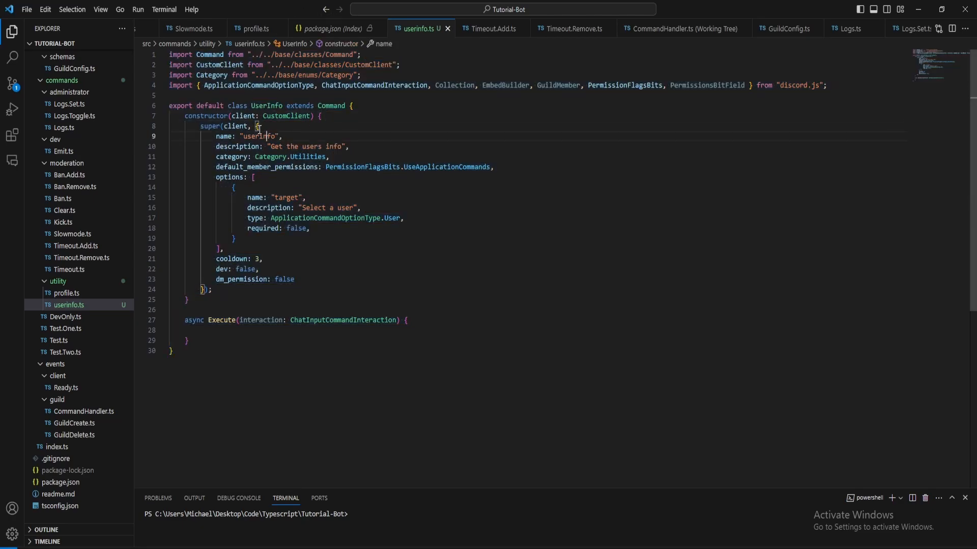
pyautogui.click(230, 177)
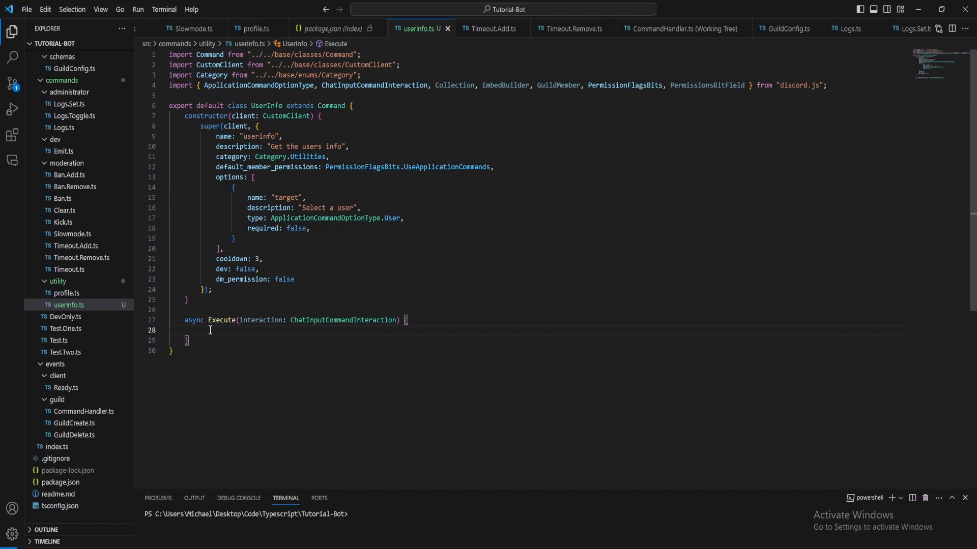
pyautogui.write('const')
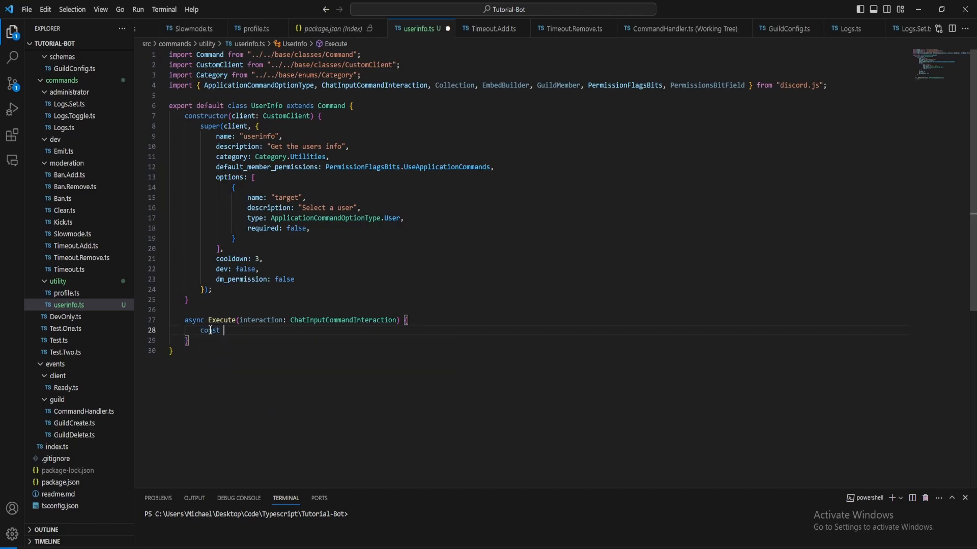
pyautogui.write('target = interaction.options.getMember("target") || interaction.member) as GuildMember;')
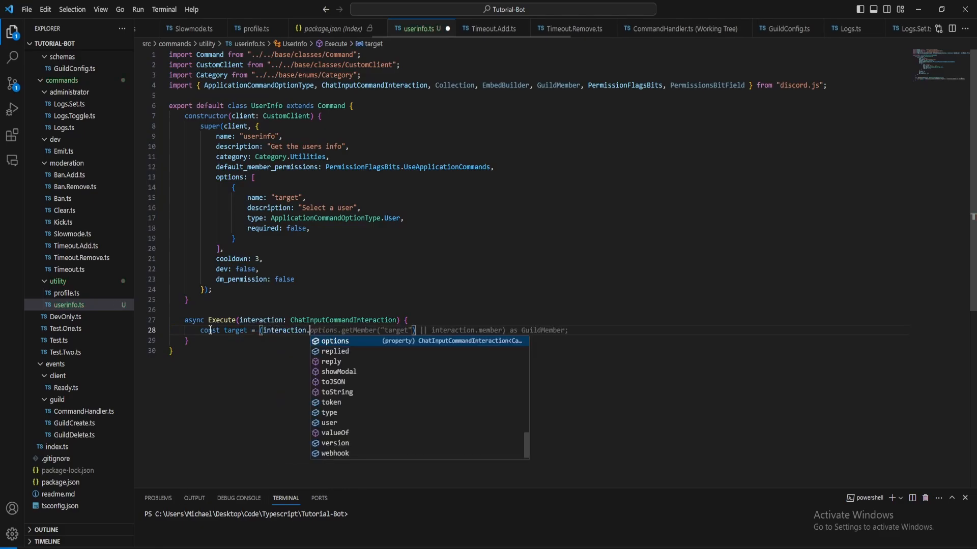
pyautogui.write('.')
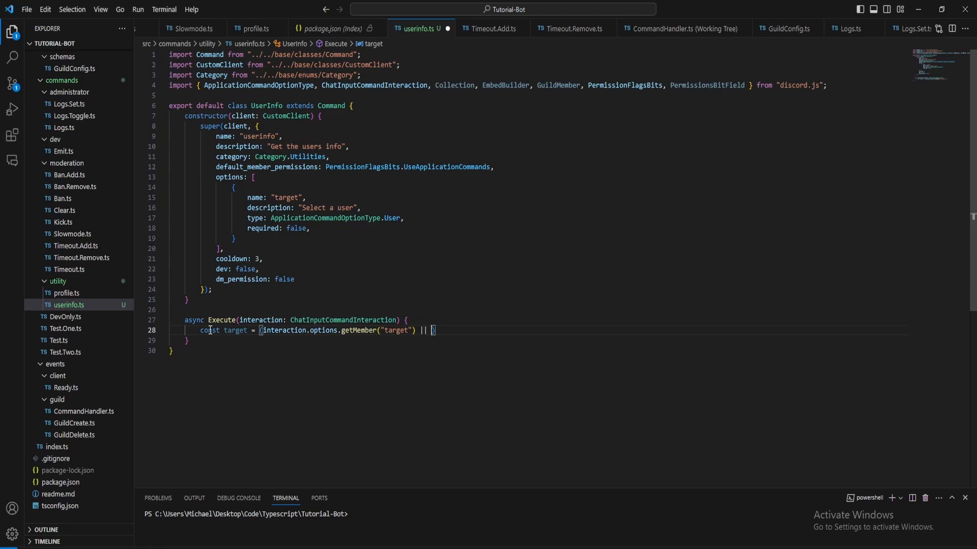
pyautogui.write('interaction.member,e')
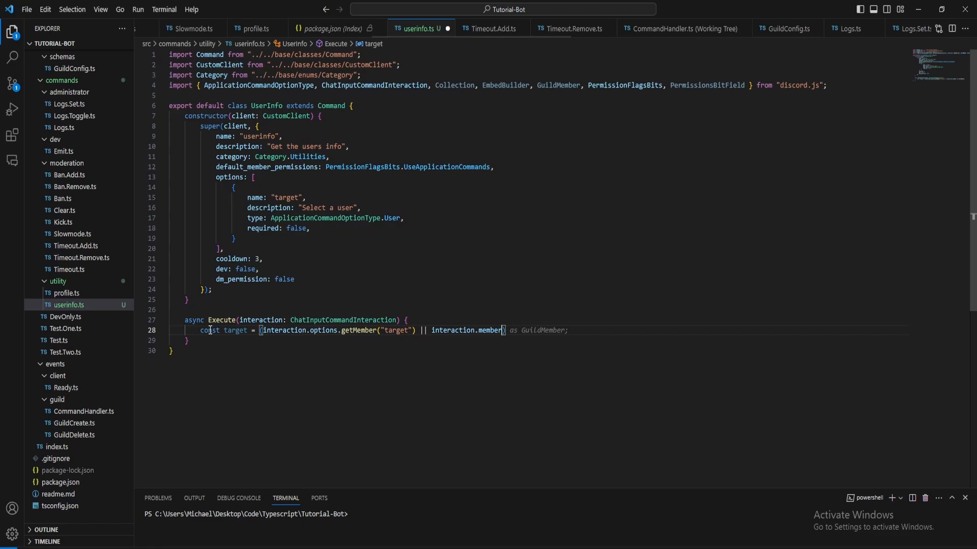
pyautogui.write('GuildMember;')
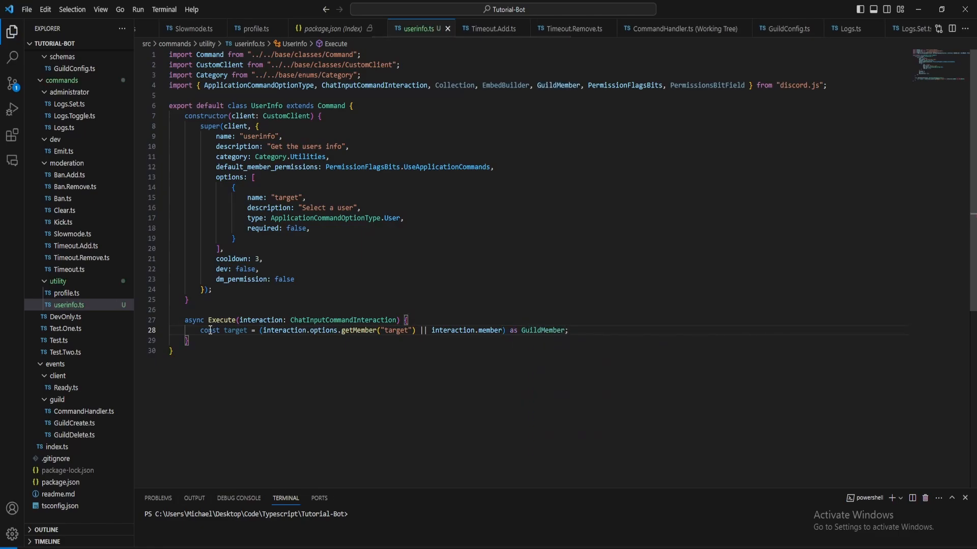
# Await an ephemeral deferReply, then fetch the target into fetchedMember.
pyautogui.write('await interaction.deferReply({ ephemeral: true });')
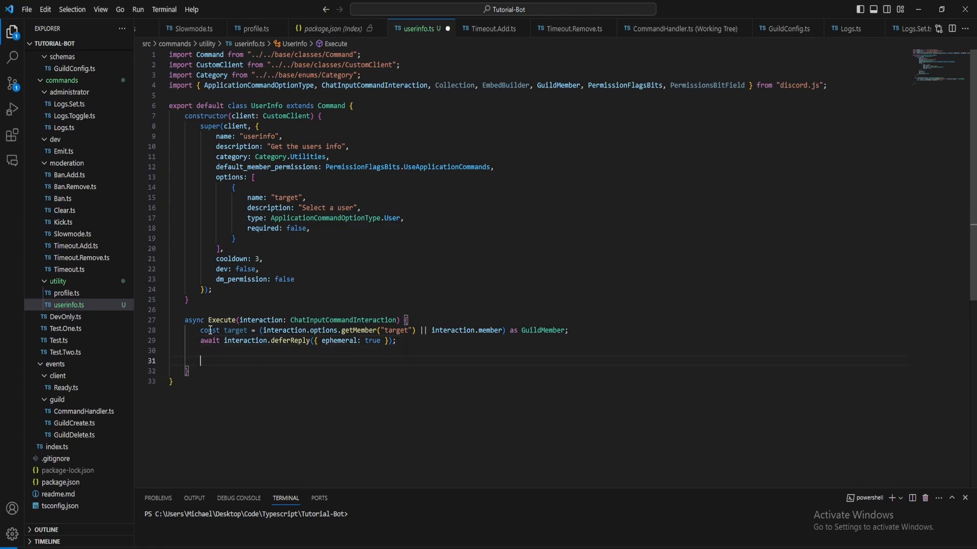
pyautogui.write('const fetched = await target.user.fetch();')
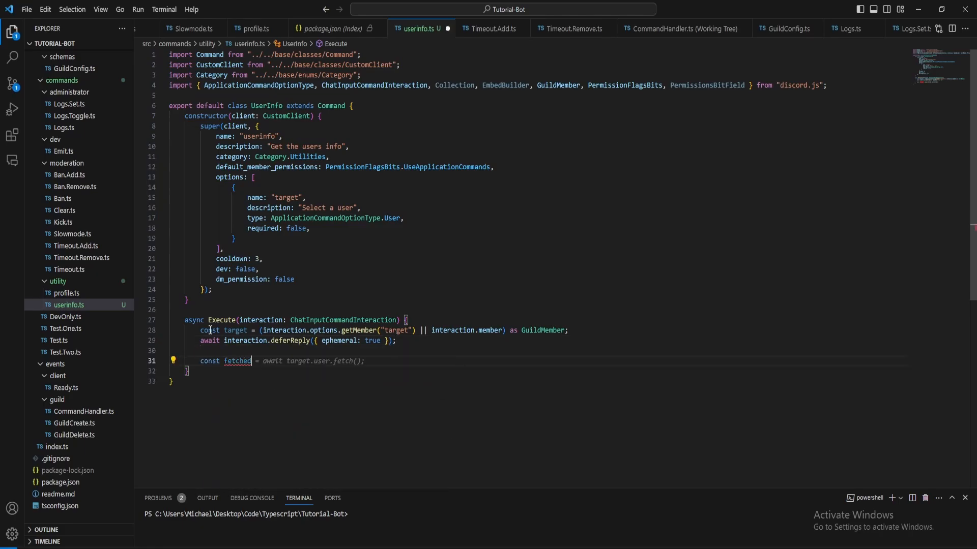
pyautogui.write('Member = await target.fetch();')
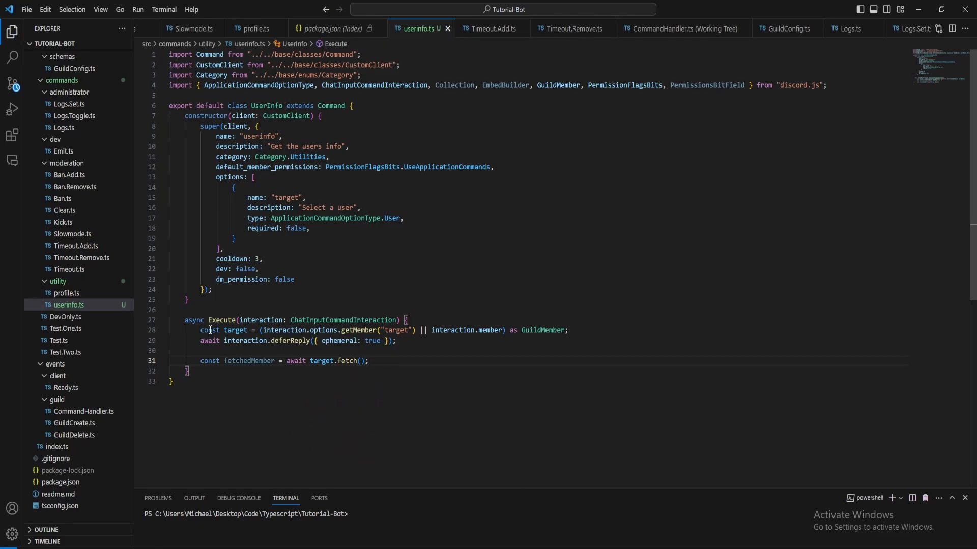
# Return interaction.editReply with a new EmbedBuilder in its embeds array.
pyautogui.write('r')
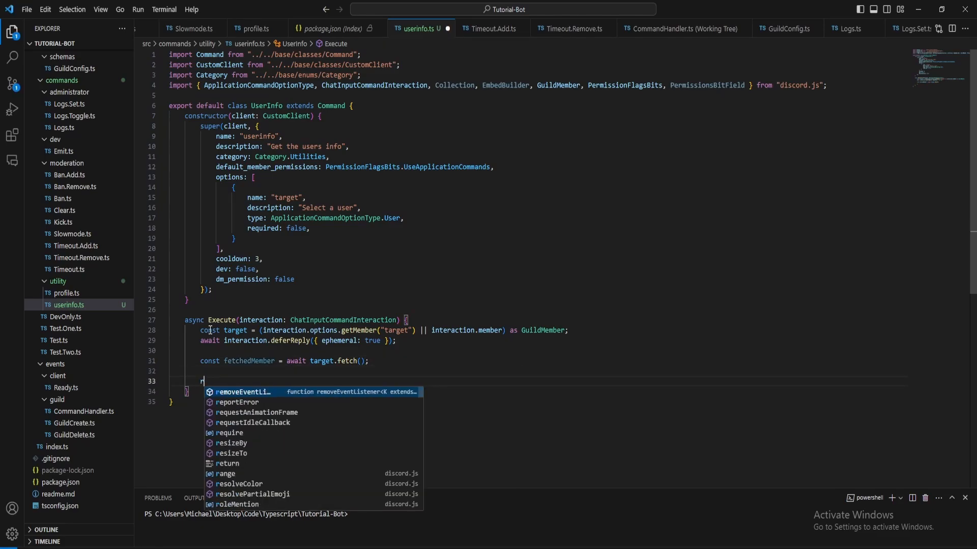
pyautogui.write('return')
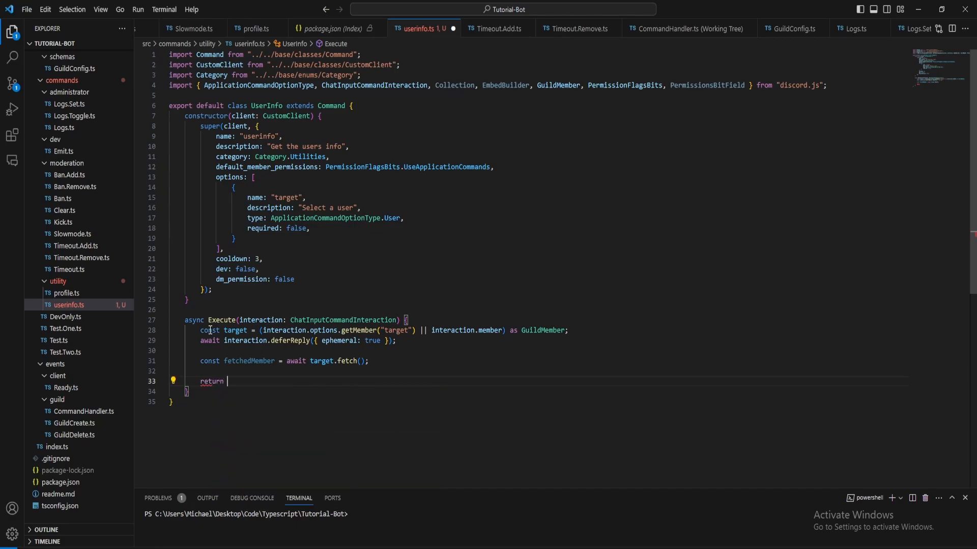
pyautogui.write('interaction.editReply({ embeds: [new EmbedBuilder()')
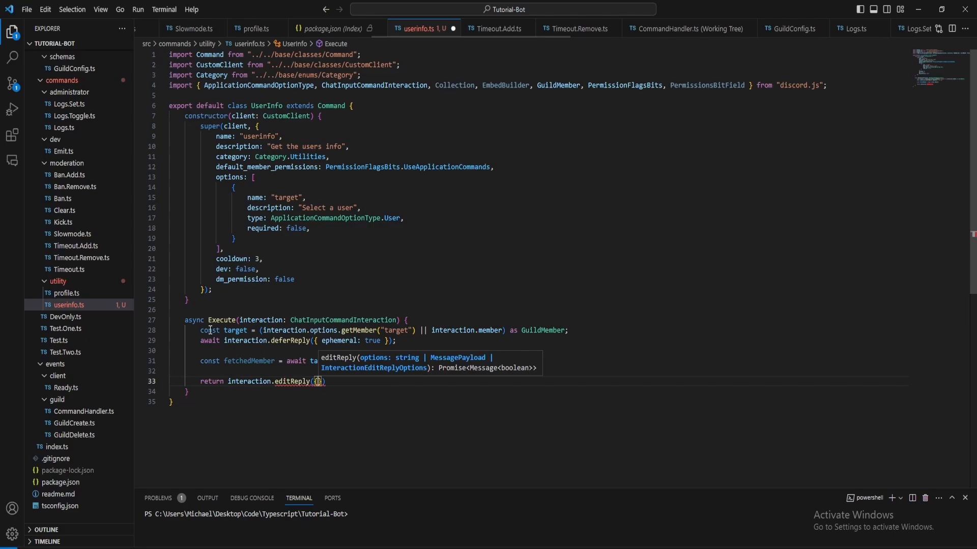
pyautogui.write('embeds: [')
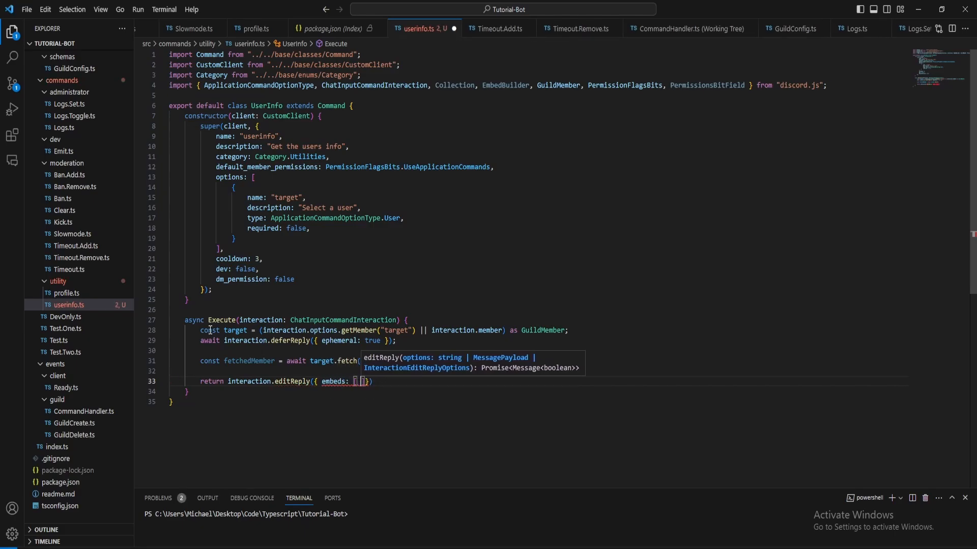
pyautogui.write('new EmbedBuilder()')
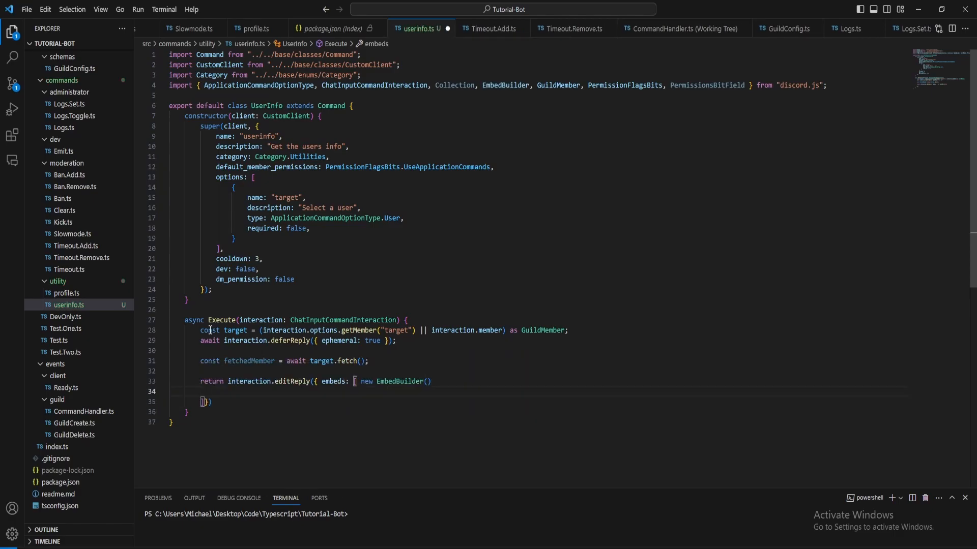
# Colour the embed with accentColor or "Green" and author it with the member's tag and avatar.
pyautogui.write('.setcik')
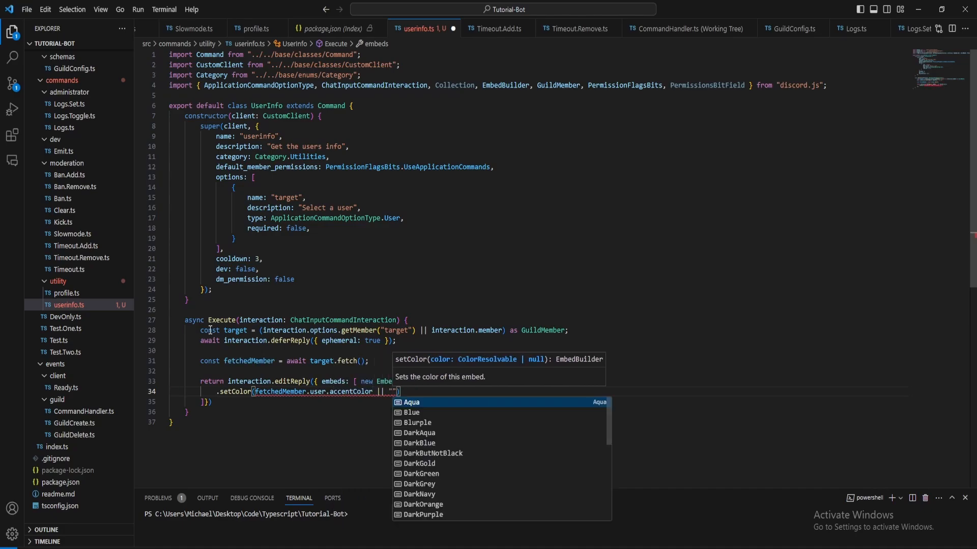
pyautogui.write('Green')
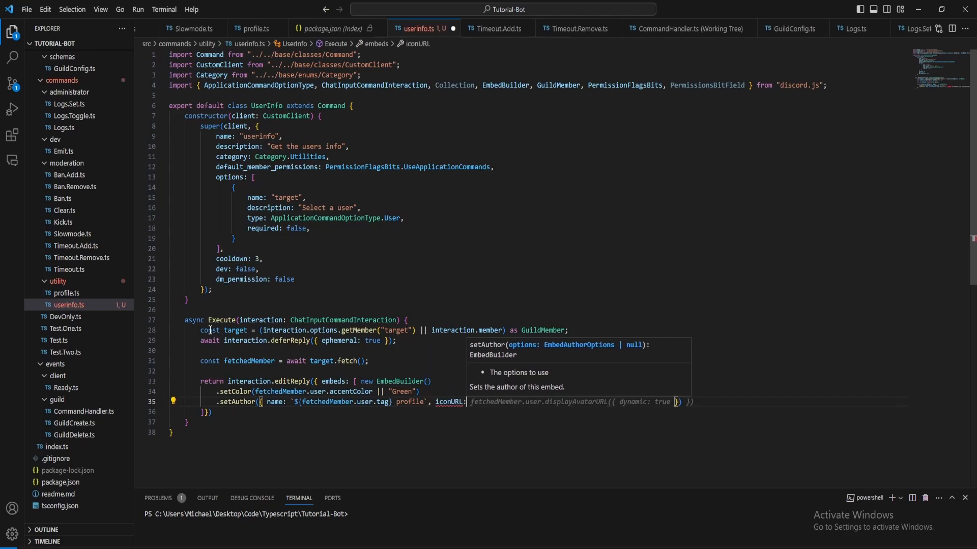
pyautogui.write('fetchedMember.displayAvatarURL(')
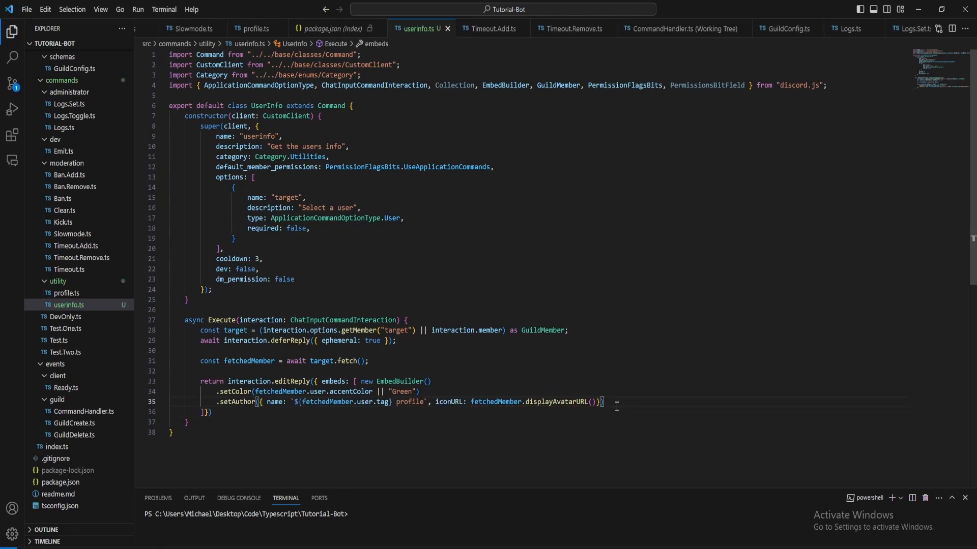
pyautogui.write('.setDescription(')
pyautogui.write('`')
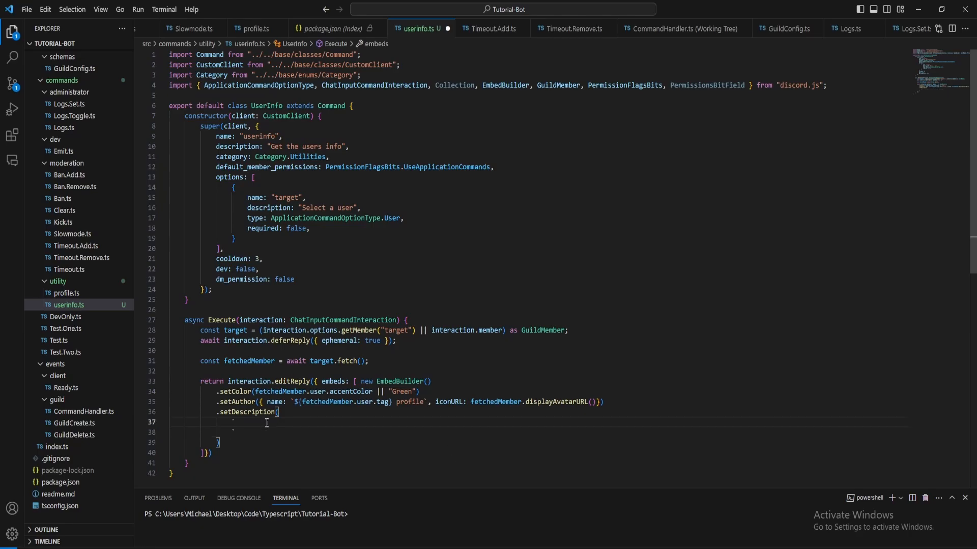
# In setDescription, type a **User Info** heading with ID, Bot and Account Created lines.
pyautogui.write('**Username:** ${fetchedMember.user.username}')
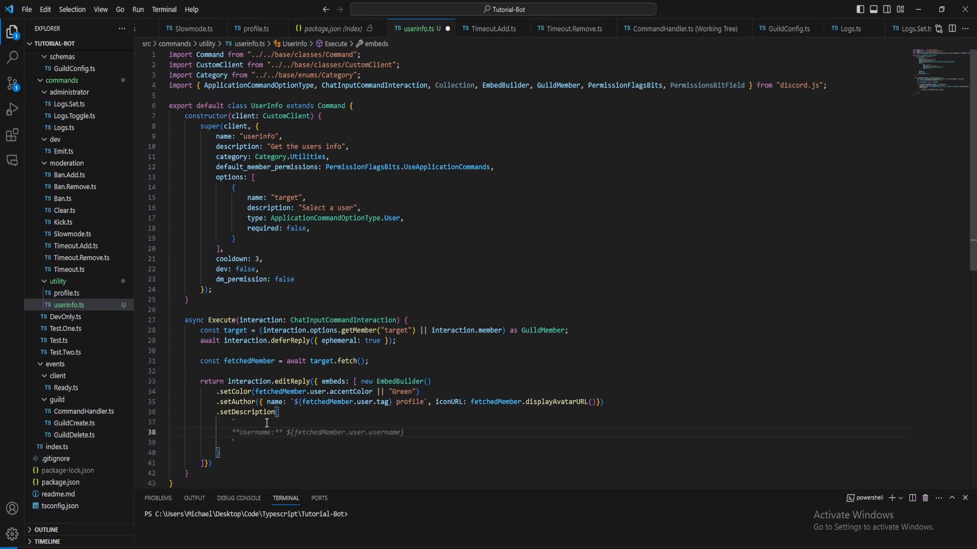
pyautogui.write('**User Info**__')
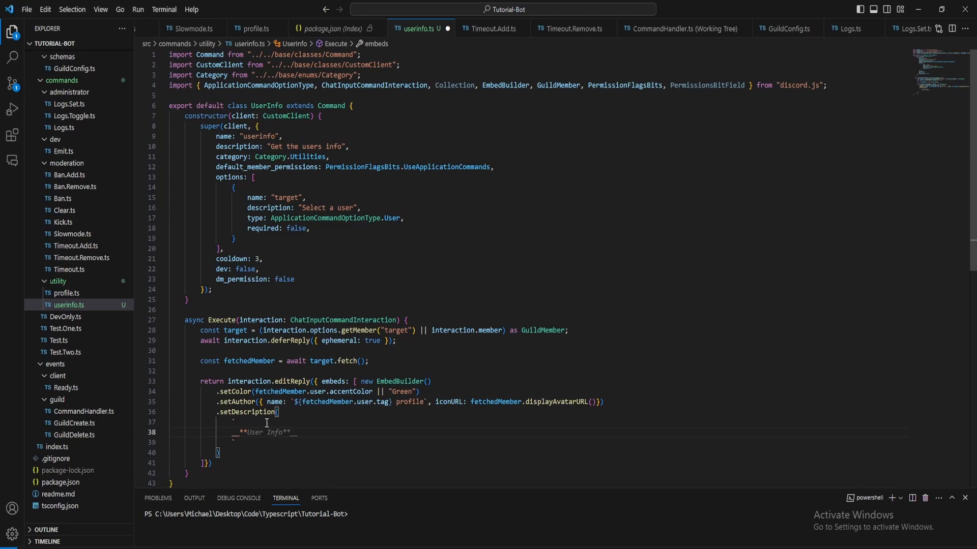
pyautogui.write('user')
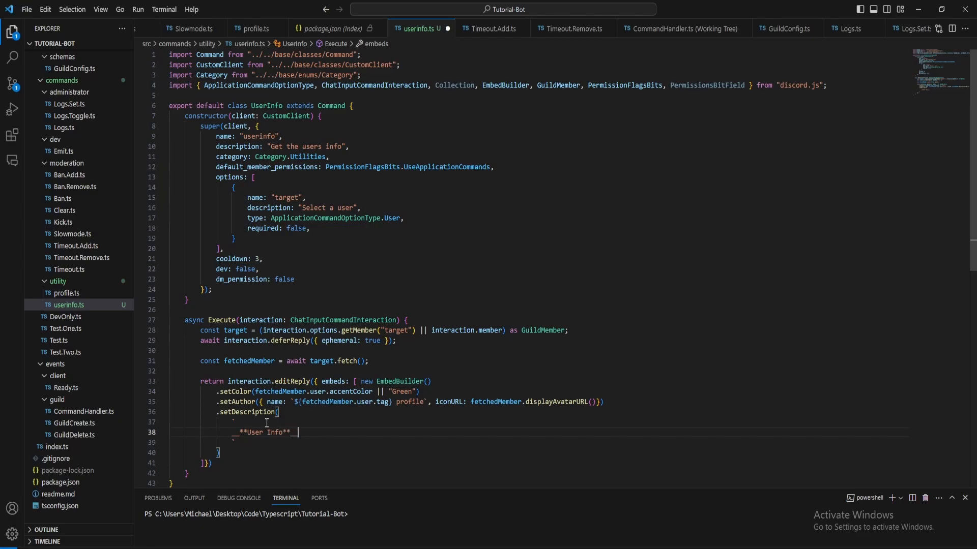
pyautogui.write('**Username:** ${fetchedMember.user.username}')
pyautogui.write('> **ID:** ${fetchedMember.id')
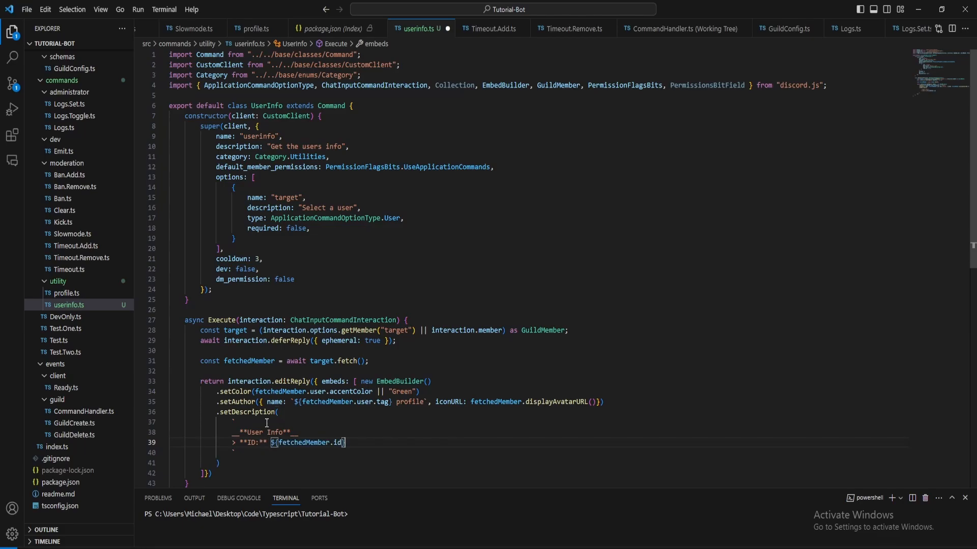
pyautogui.write('> **Username:** ${fetchedMember.user.username}')
pyautogui.write('> **Bot:** ${fetchedMember.user.bot ? "Yes" : "No')
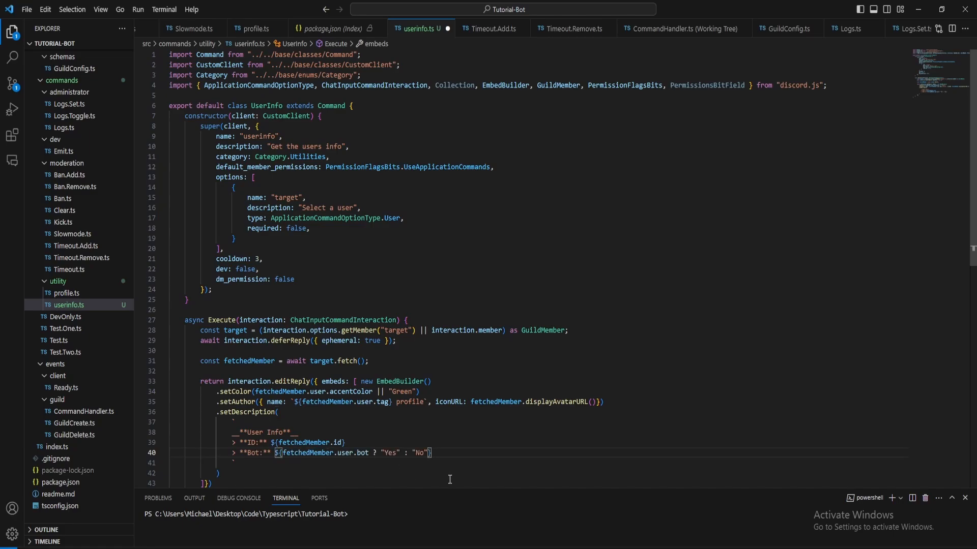
pyautogui.write('> **Created At:** ${fetchedMember.user.createdAt}')
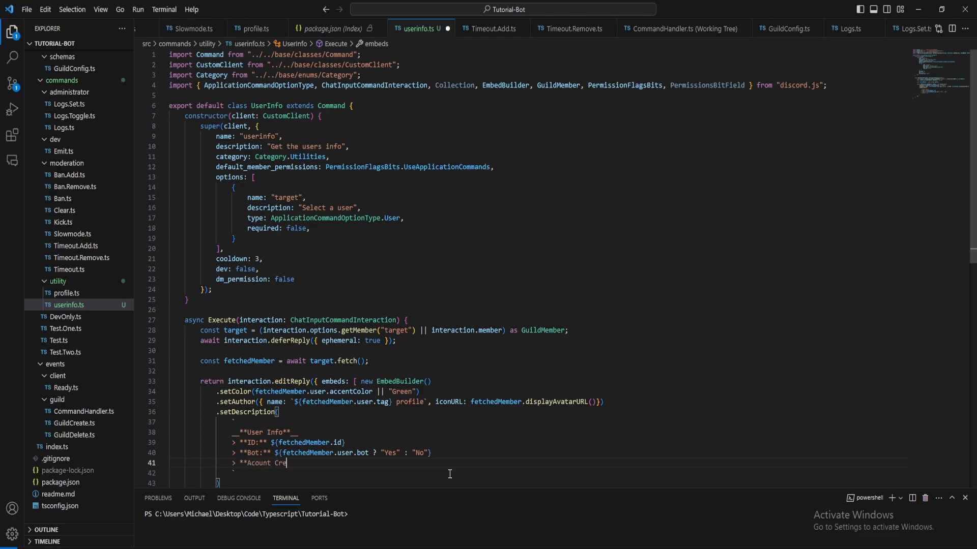
pyautogui.write('ated:**')
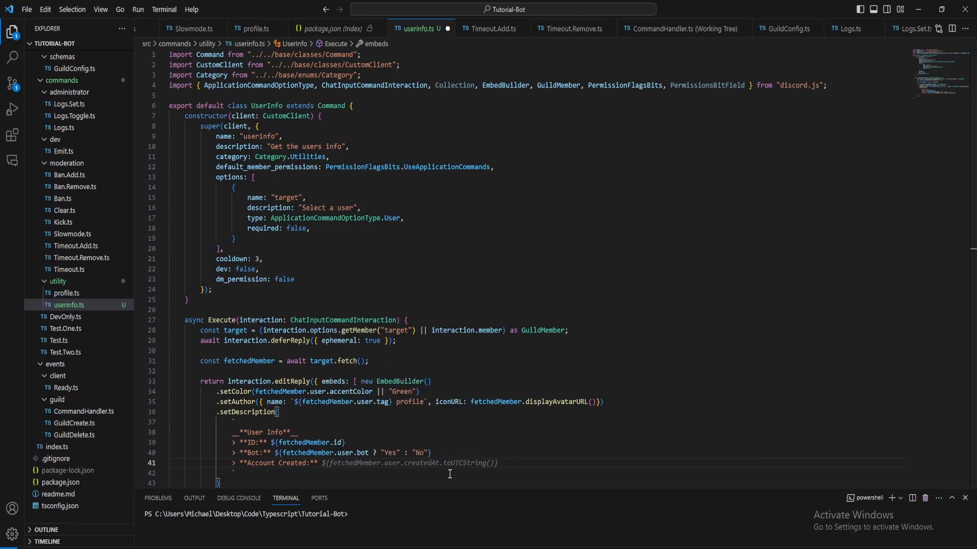
# Render Account Created as <t:${(createdTimestamp / 1000).toFixed(0)}:D> with a calendar emoji.
pyautogui.click(322, 463)
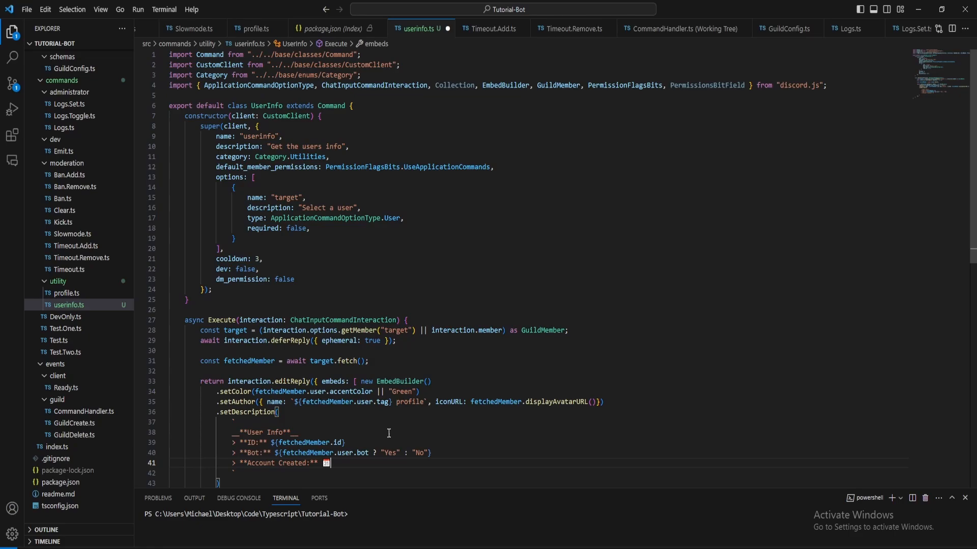
pyautogui.write('<')
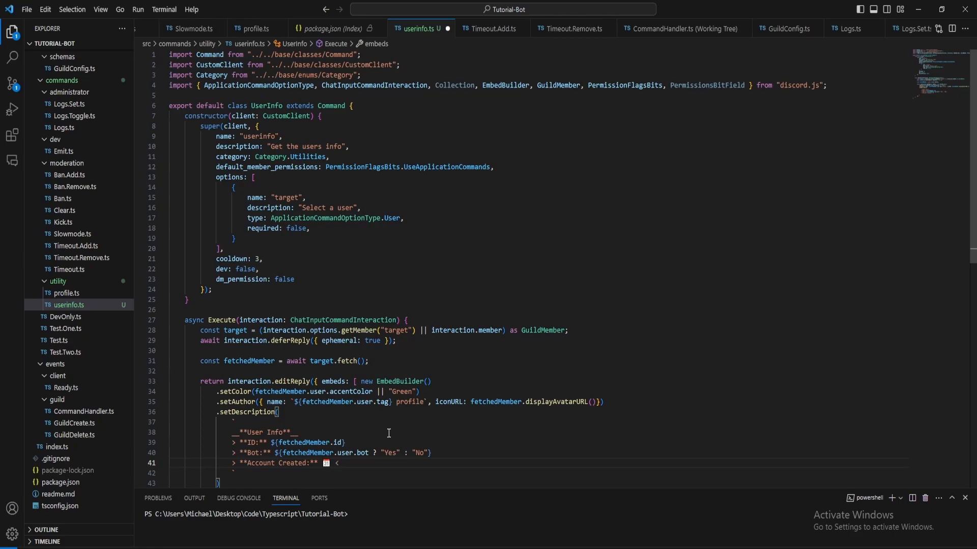
pyautogui.write('<t:')
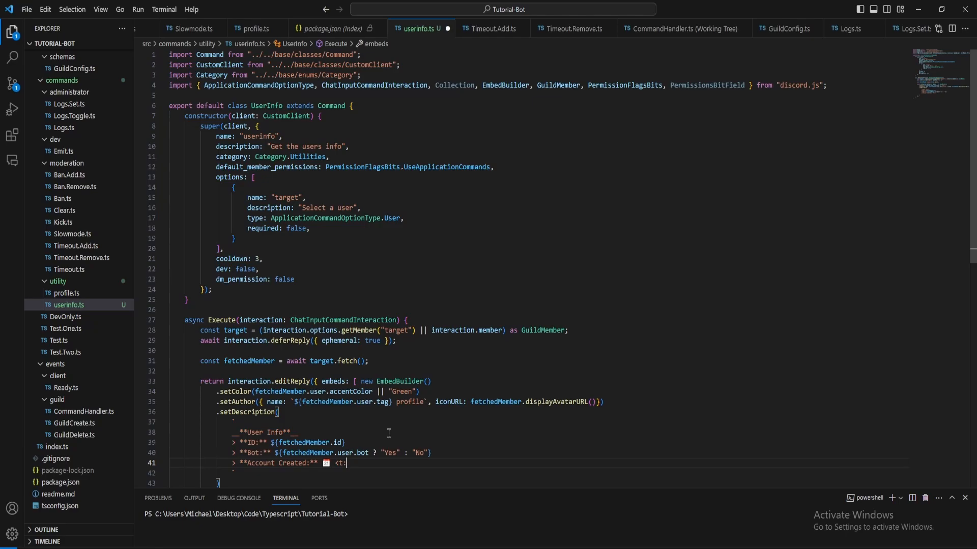
pyautogui.write('{}')
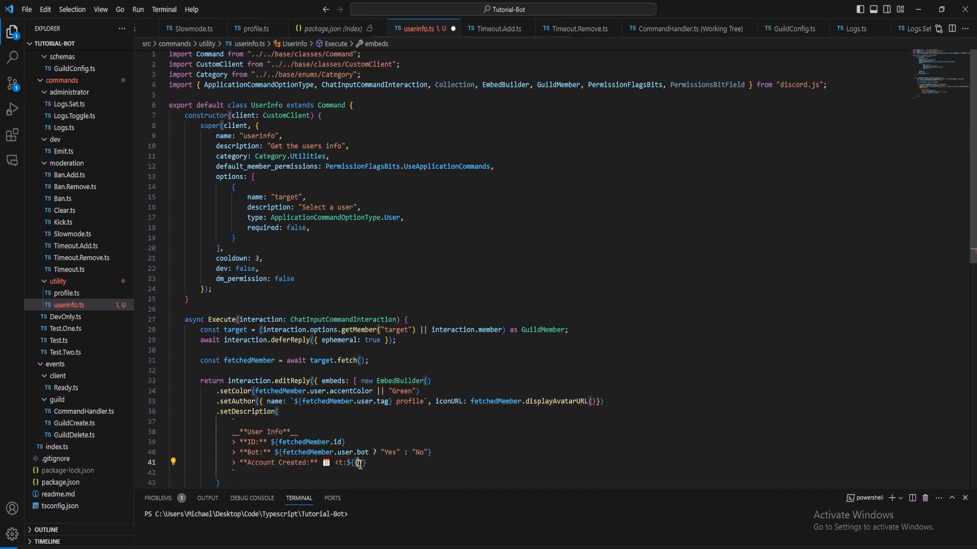
pyautogui.write('fetchedMember.user.createdTimestamp')
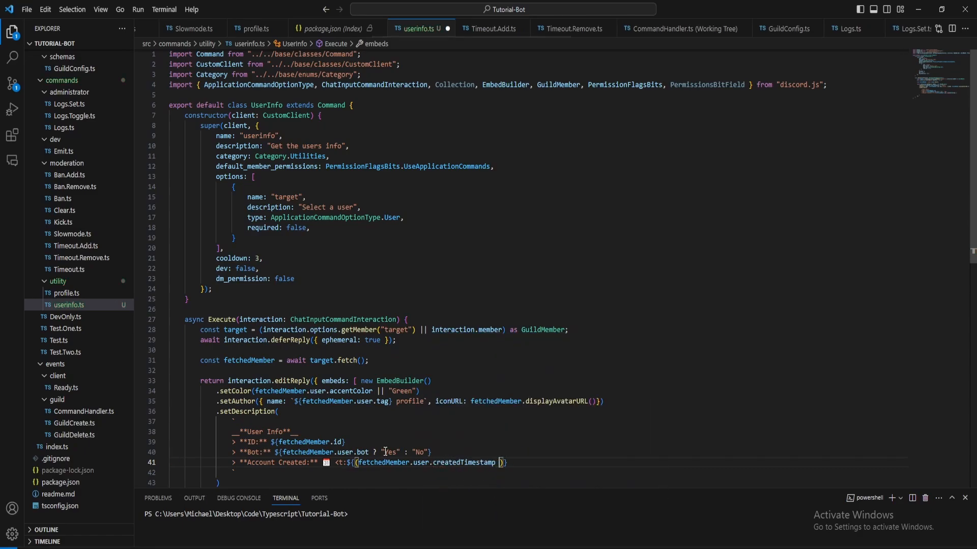
pyautogui.write('/ 1000).toFixed(0)}:F>')
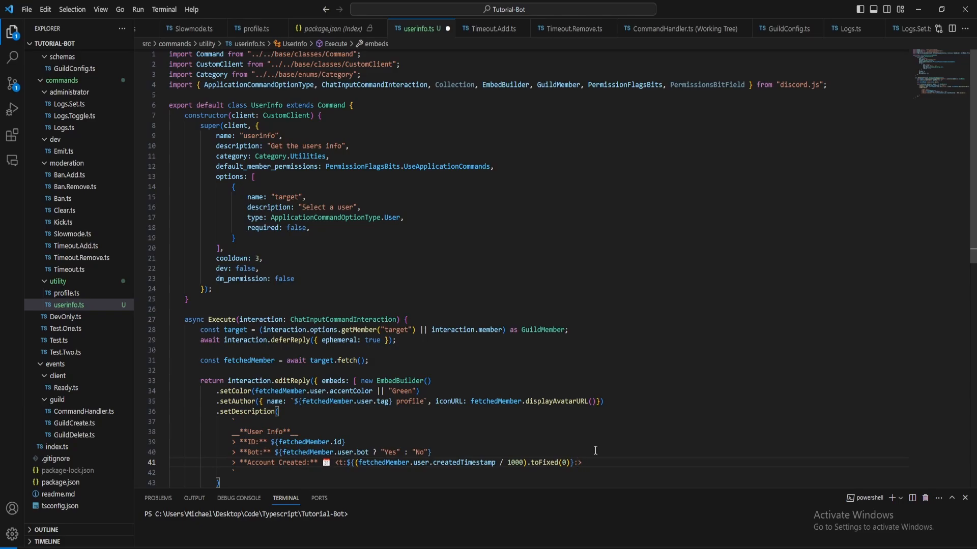
pyautogui.write('D')
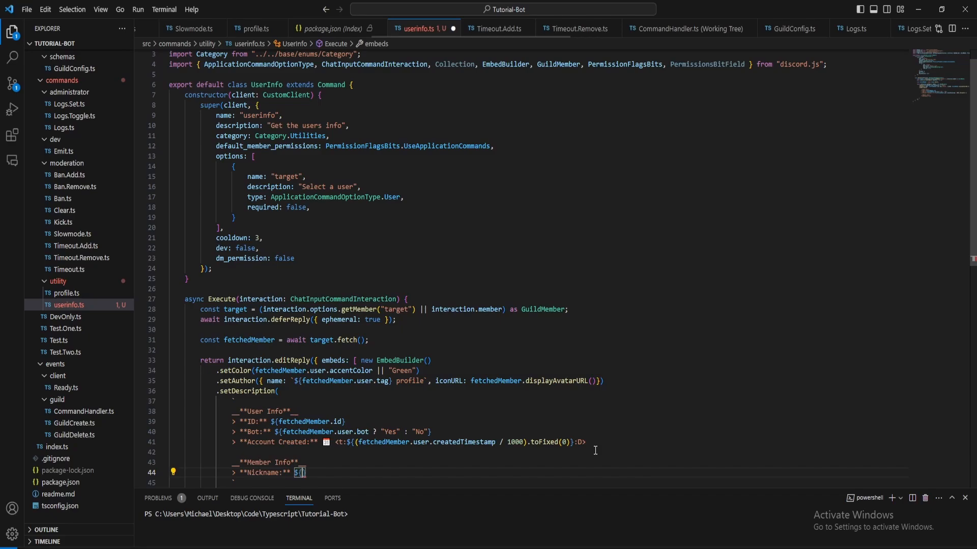
# Write the Nickname line as fetchedMember.nickname || fetchedMember.user.username under Member Info.
pyautogui.write('fetchedMember.nickname')
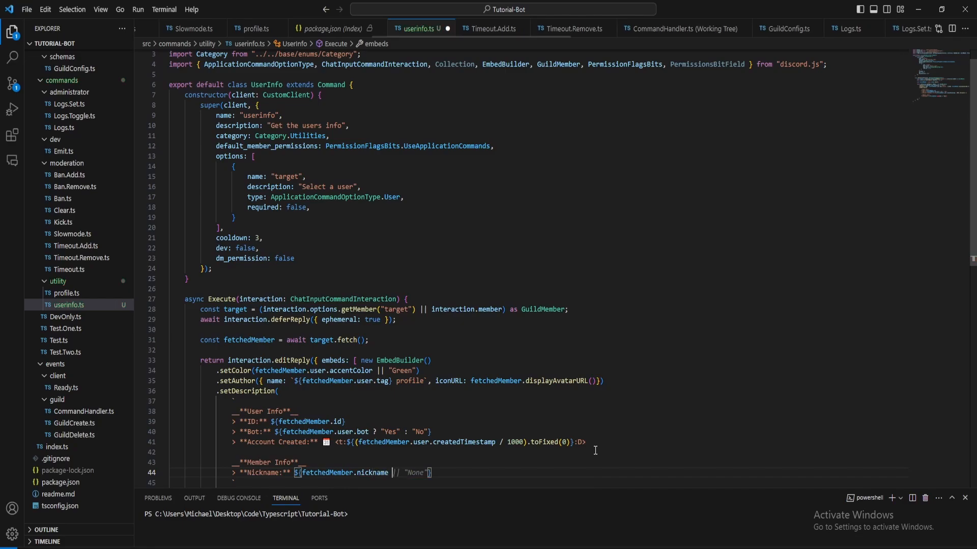
pyautogui.press('Backspace')
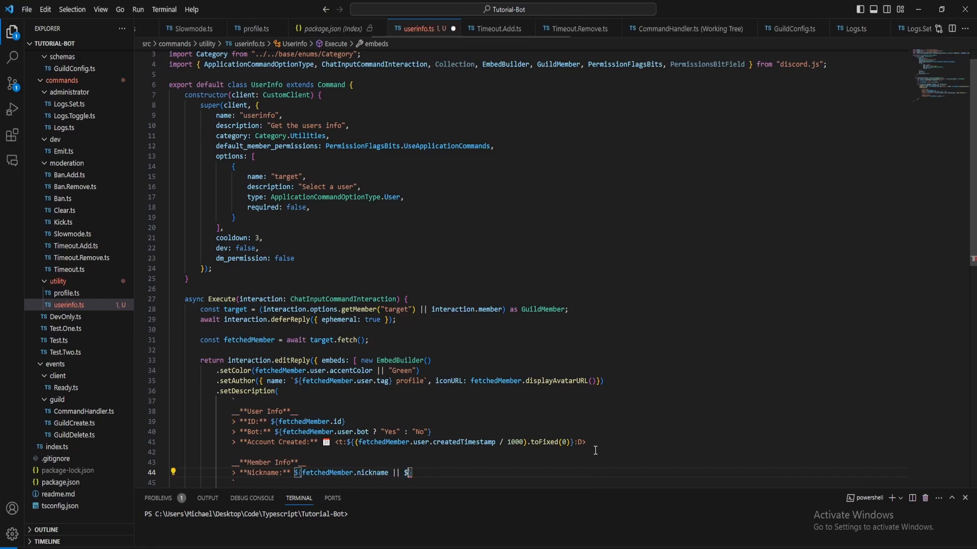
pyautogui.write('fetchedMember')
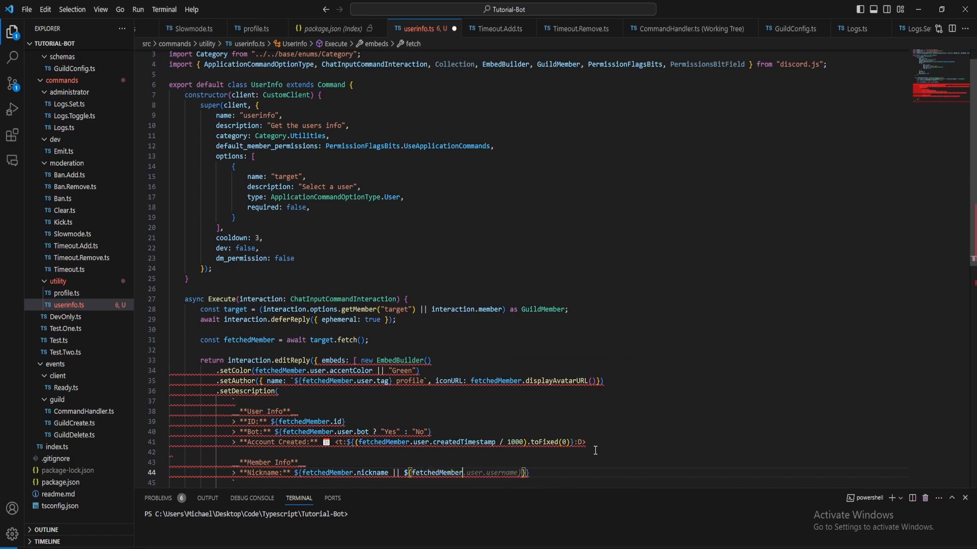
pyautogui.write('user.user')
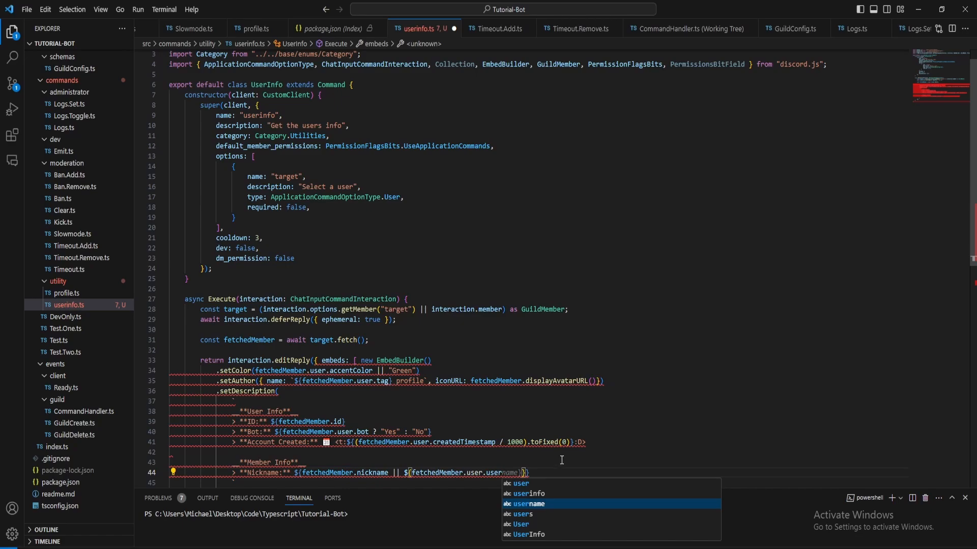
pyautogui.press('Tab')
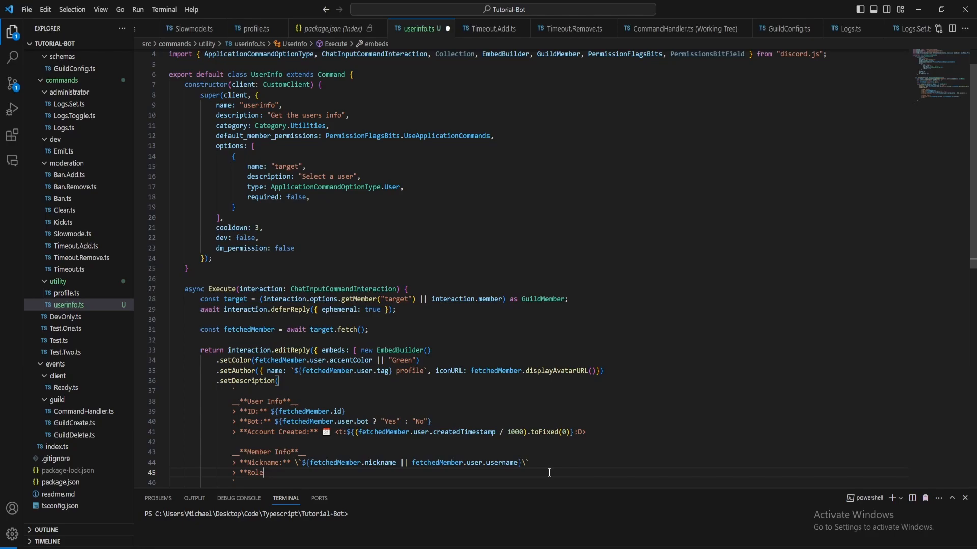
pyautogui.write('s:** ${fetchedMember.roles.cache.size > 1 ? fetchedMember.roles.cache.map(role => role.toString()).slice(0, -1).join(", ") : "None"}')
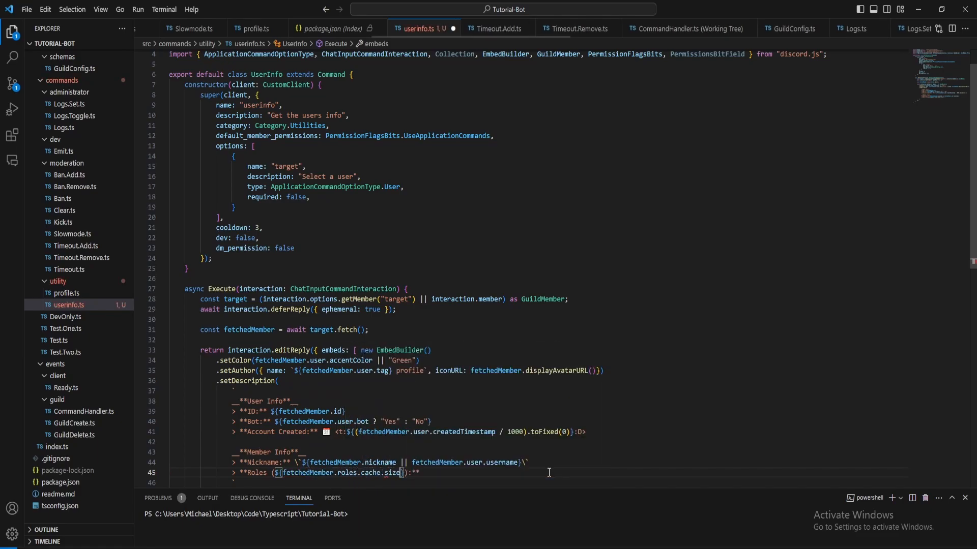
pyautogui.write('- 1')
pyautogui.write('fetchedMember.roles.cache.map(r => r).join(", ')
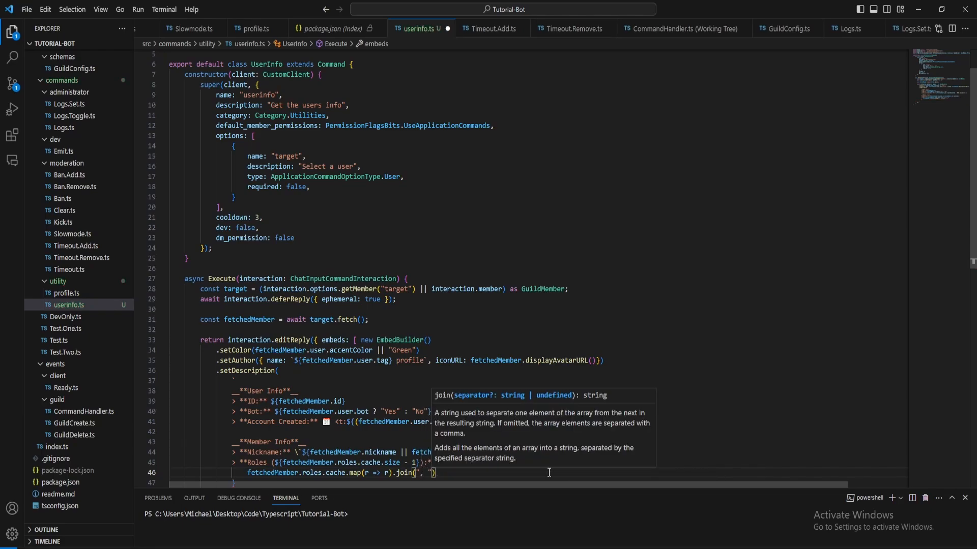
pyautogui.write('.')
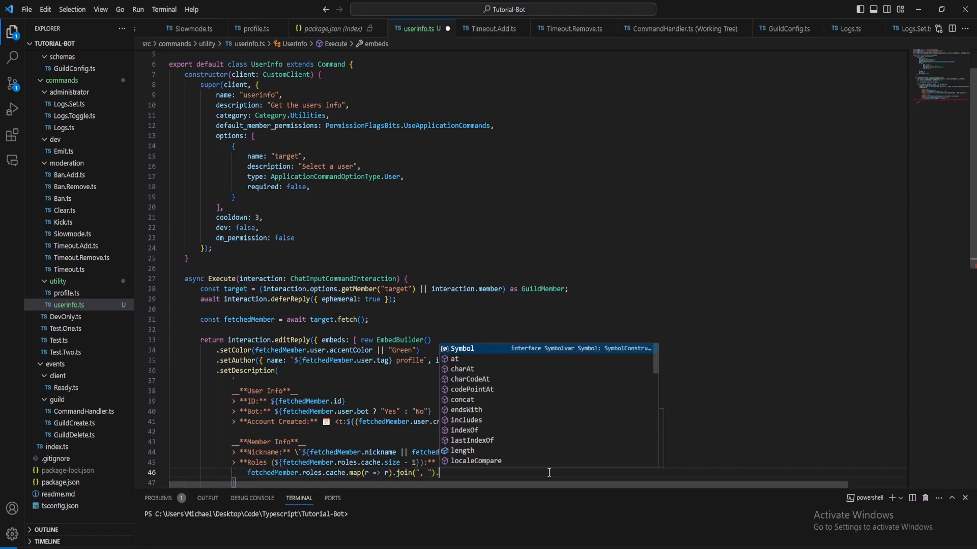
pyautogui.write('replace(/@everyone/g, "")')
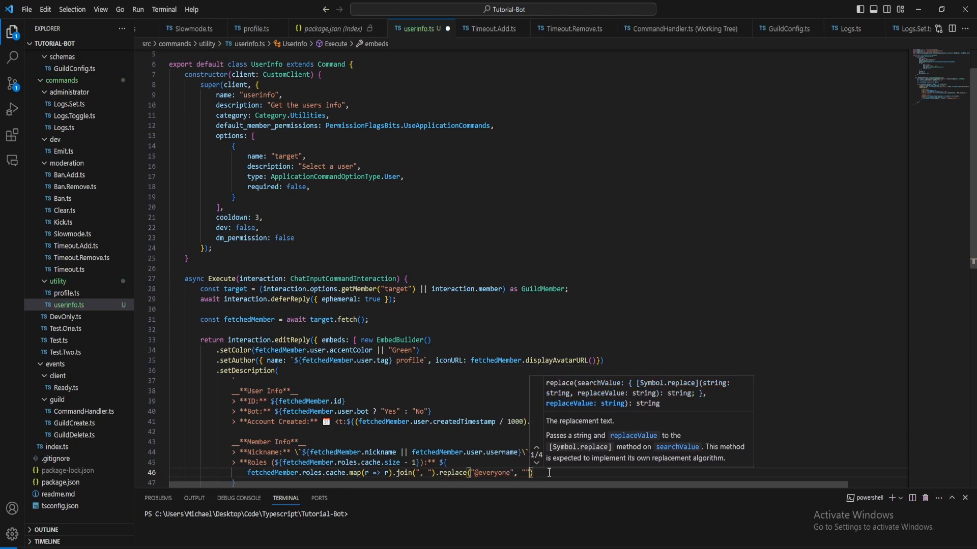
pyautogui.write('|| "None"')
pyautogui.write('> **Admin:** \\`${}\\')
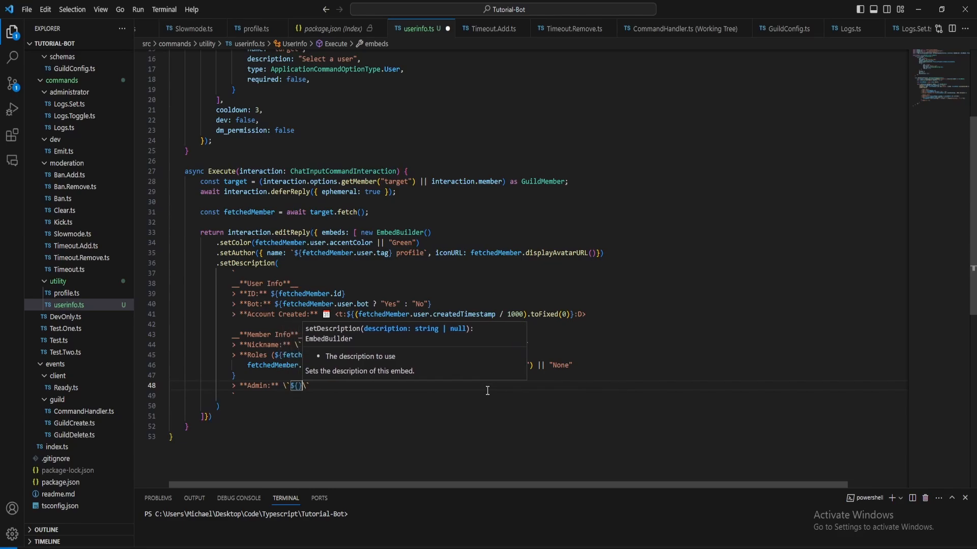
# Type the Admin line as fetchedMember.permissions.has(PermissionFlagsBits.Administrator).
pyautogui.write('fetchedMember')
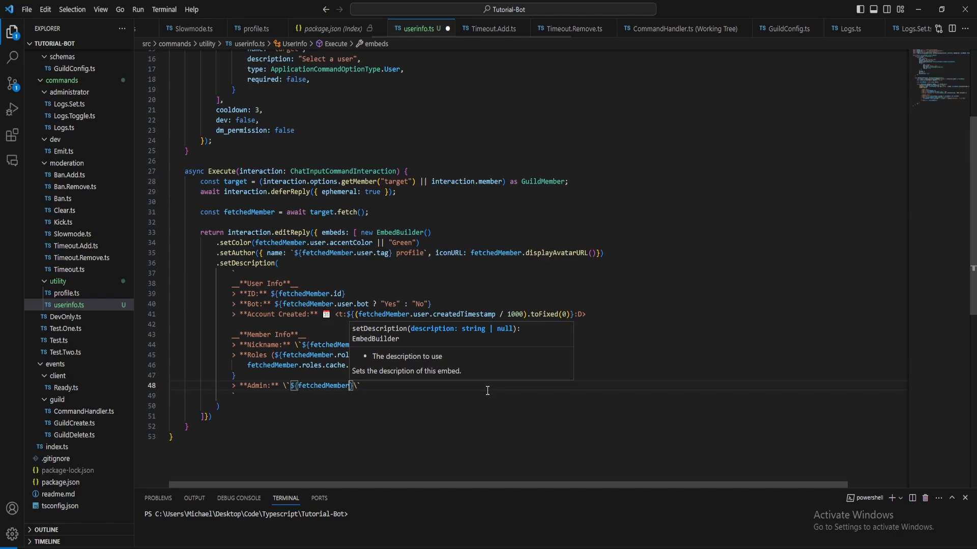
pyautogui.write('permissions.')
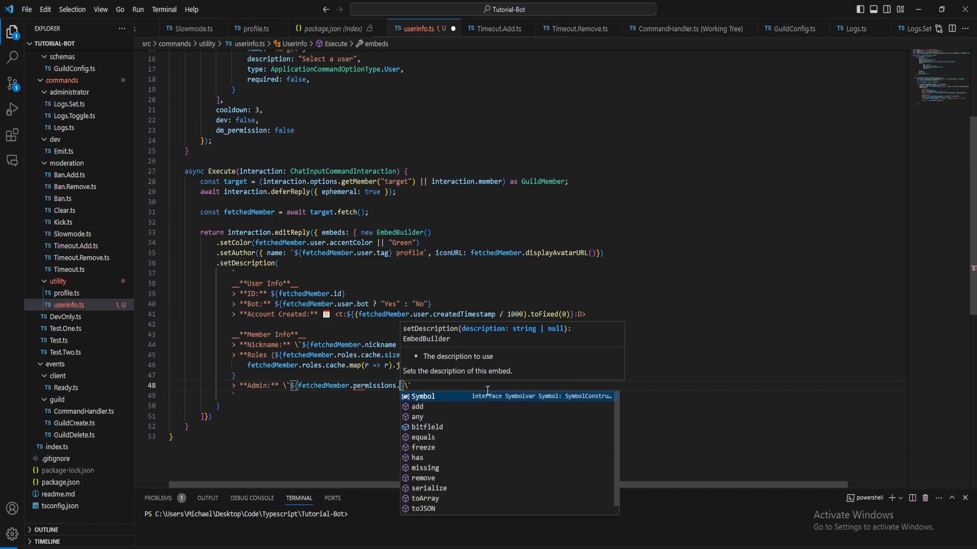
pyautogui.write('ha')
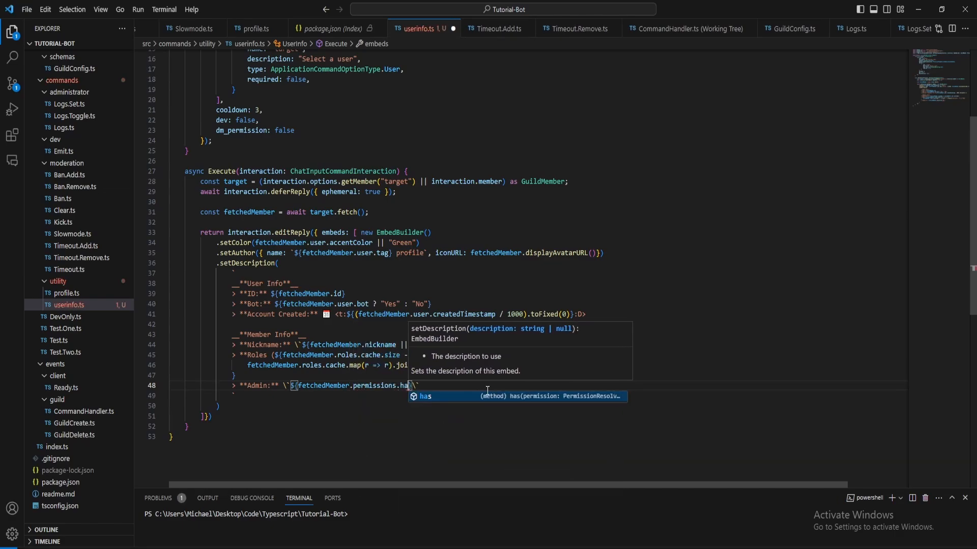
pyautogui.write('(Perm')
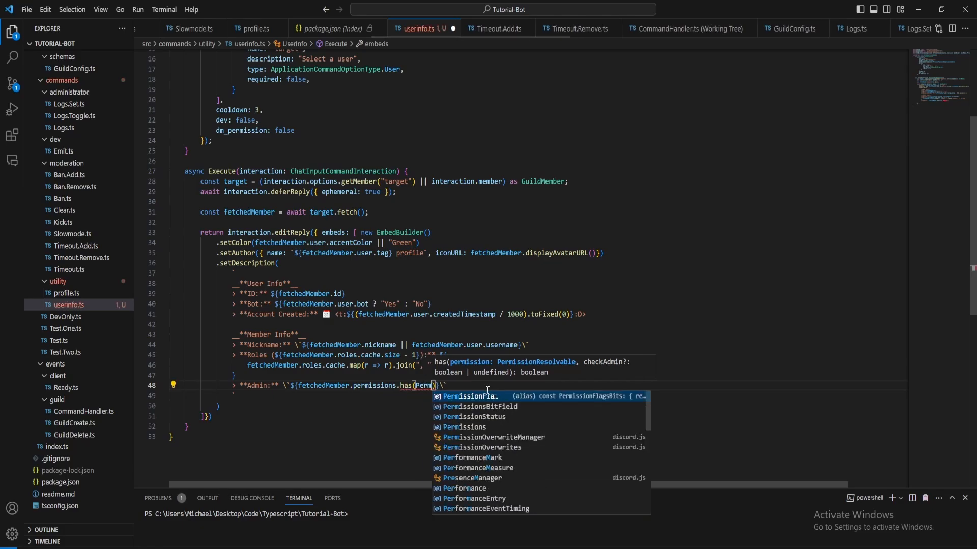
pyautogui.write('issio')
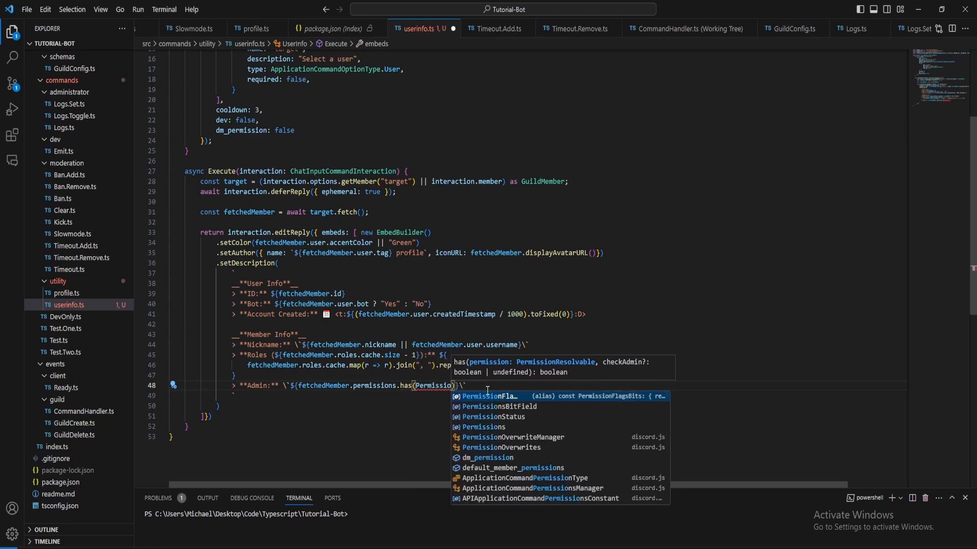
pyautogui.write('PermissionFlagsBits.Administrator')
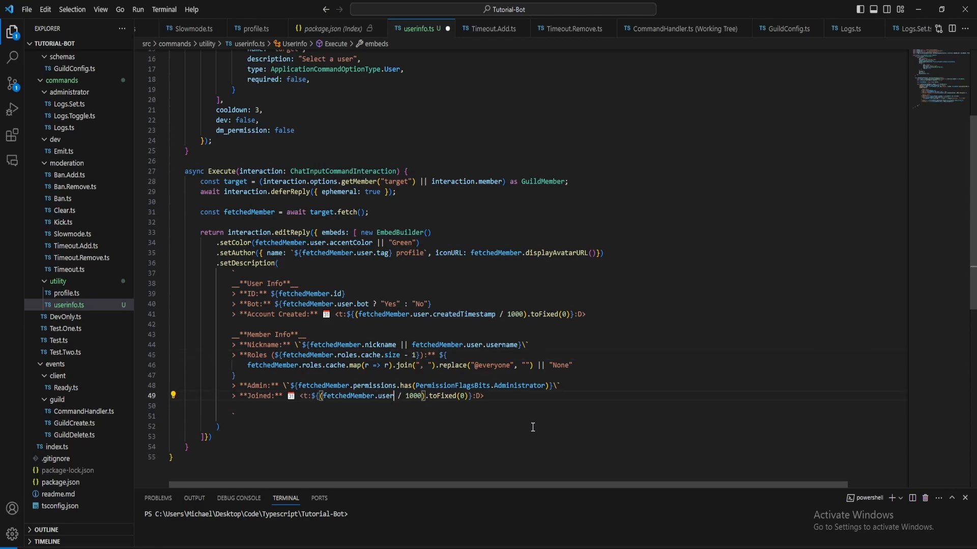
# Type the Joined line with <t:${(joinedTimestamp! / 1000).toFixed(0)}:D>.
pyautogui.write('joinedTimestamp')
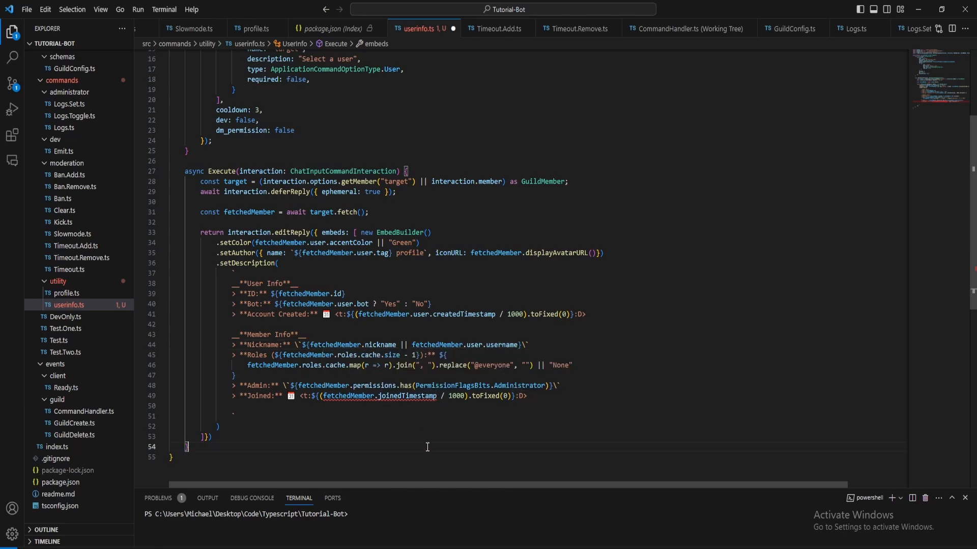
pyautogui.click(405, 396)
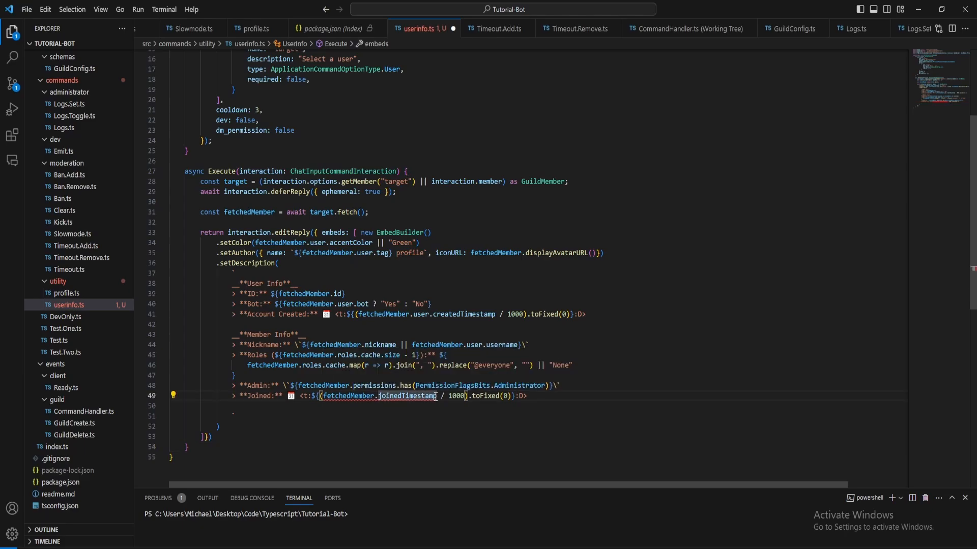
pyautogui.moveTo(405, 395)
pyautogui.write('!')
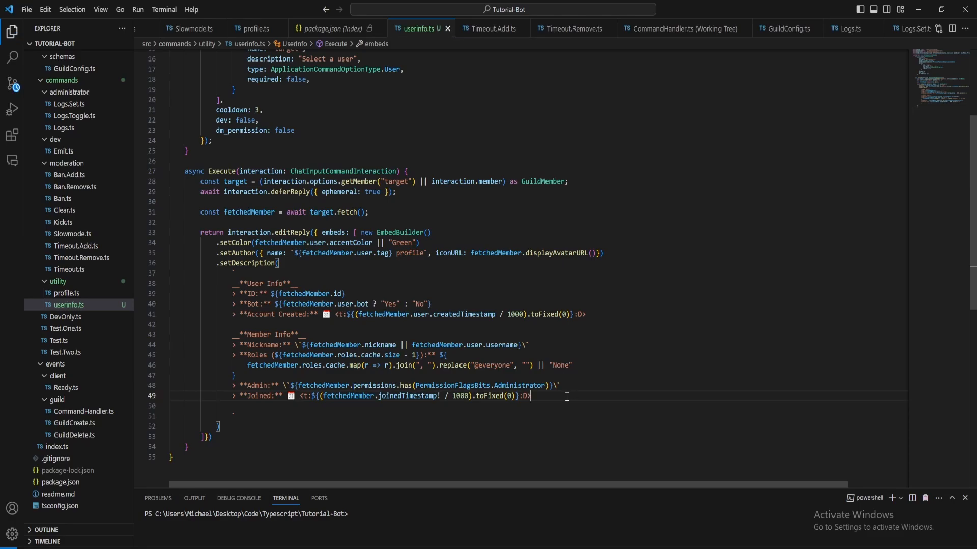
# Below Joined, start a '**Joined Position:**' line with an empty ${} interpolation.
pyautogui.press('enter')
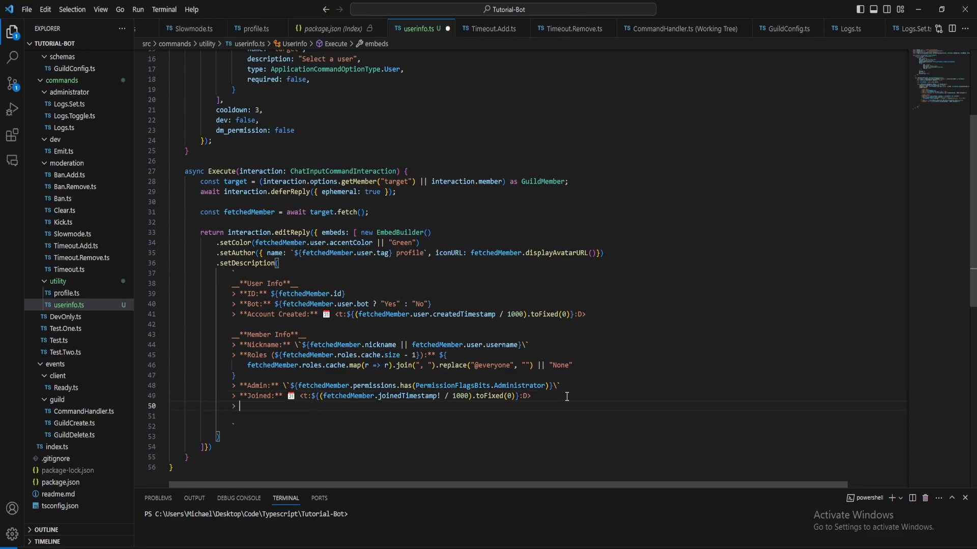
pyautogui.write('**Joined positi')
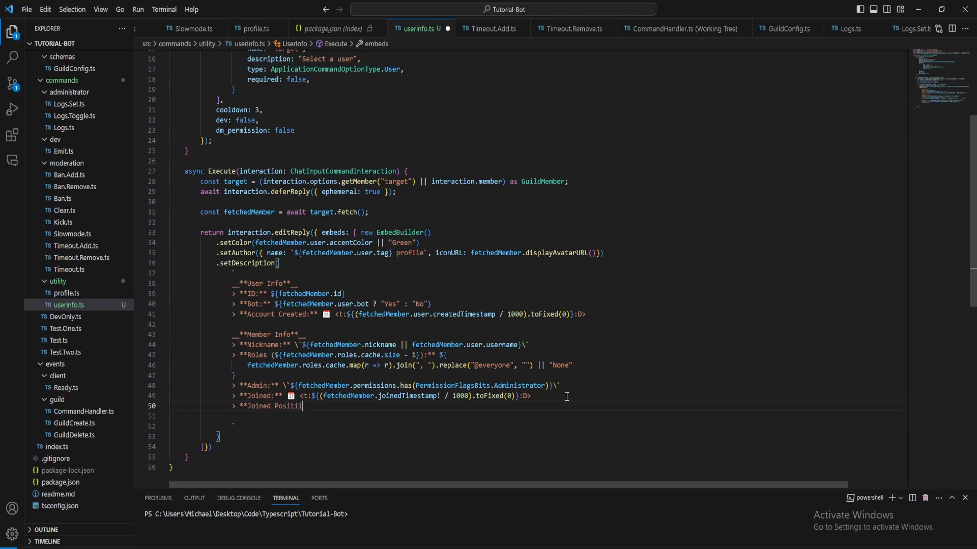
pyautogui.write('on:** \\`${fetchedMember.guild.members.cache.sort((a, b) => a.joinedTimestamp! - b.joinedTimestamp!).array().indexOf(fetchedMember) + 1}\\')
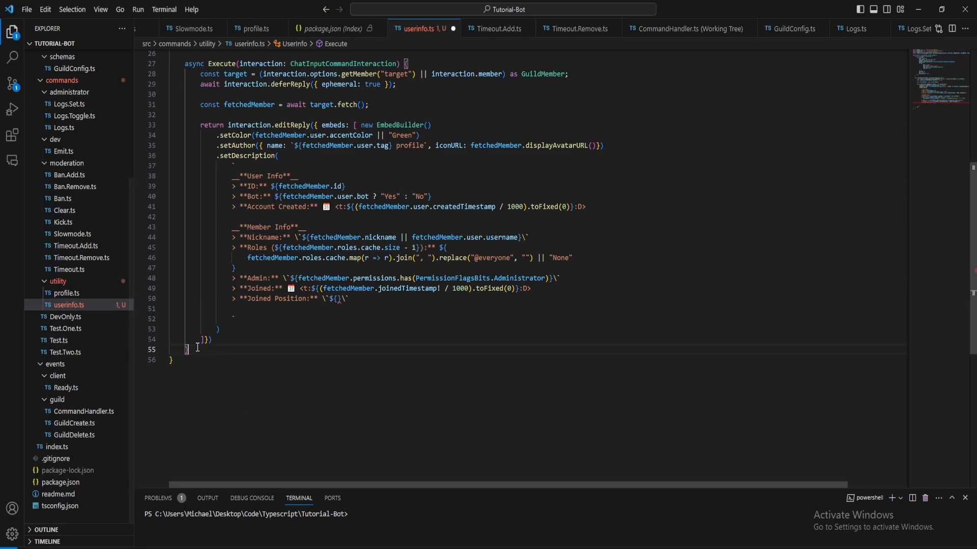
# Declare GetJoinPosition(interaction: ChatInputCommandInteraction, target: GuildMember) with an empty body.
pyautogui.write('Get')
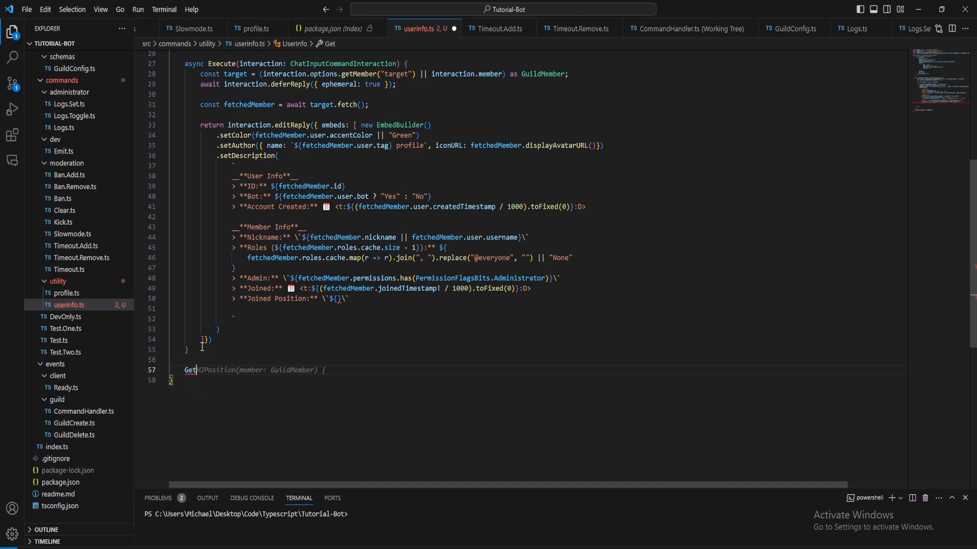
pyautogui.write('Joined')
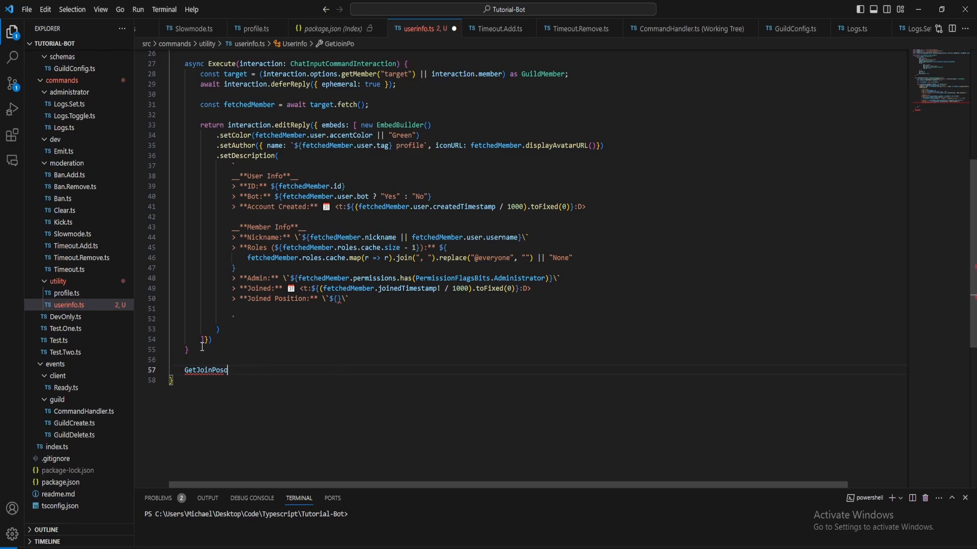
pyautogui.write('ition(member: GuildMember) {')
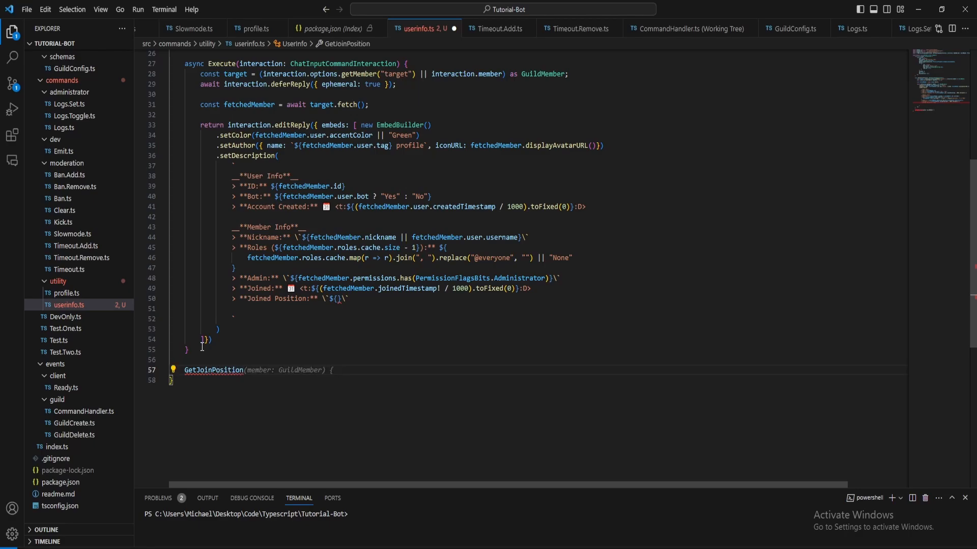
pyautogui.write('interaction: ChatInputCommandInteraction, )')
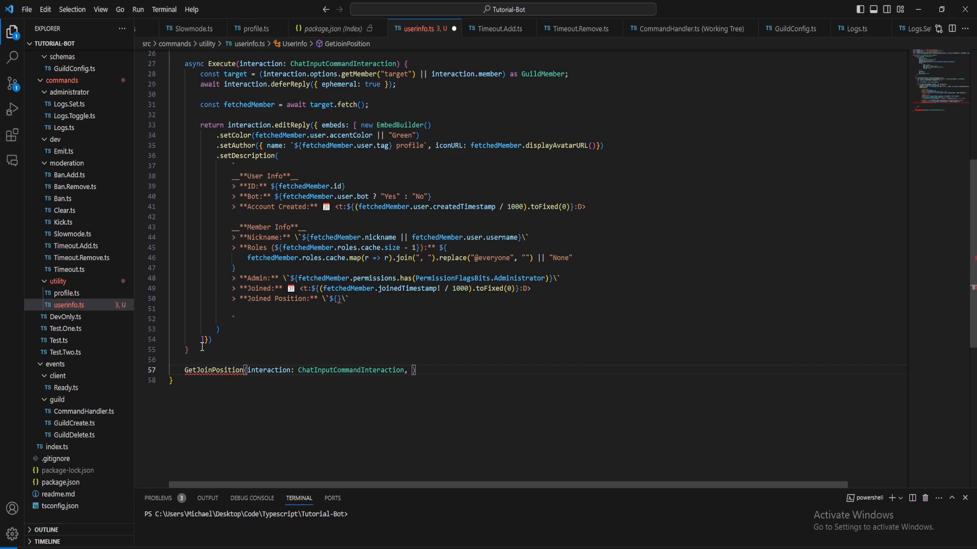
pyautogui.write('target: GuildMember')
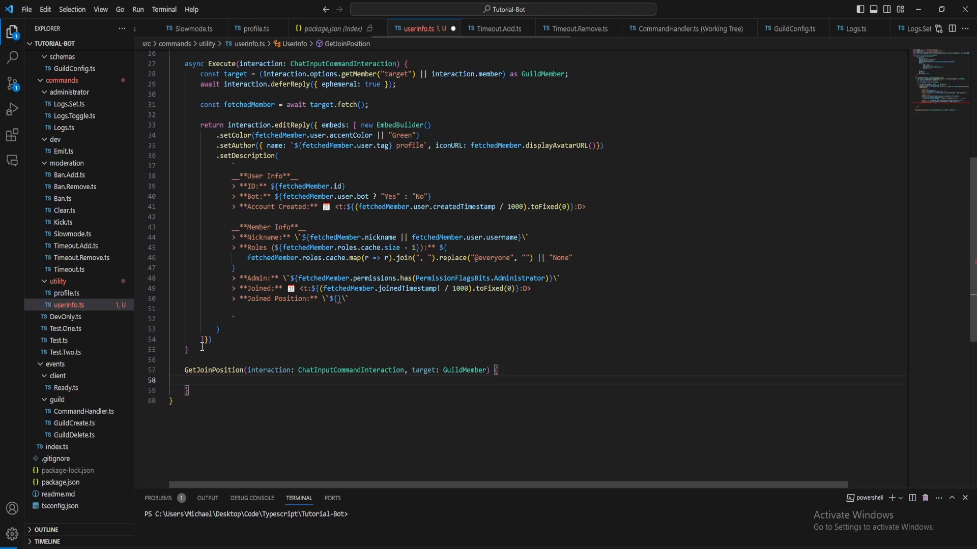
# Declare pos, the guild and a joinPositions collection, and sort members by joinedTimestamp.
pyautogui.write('let')
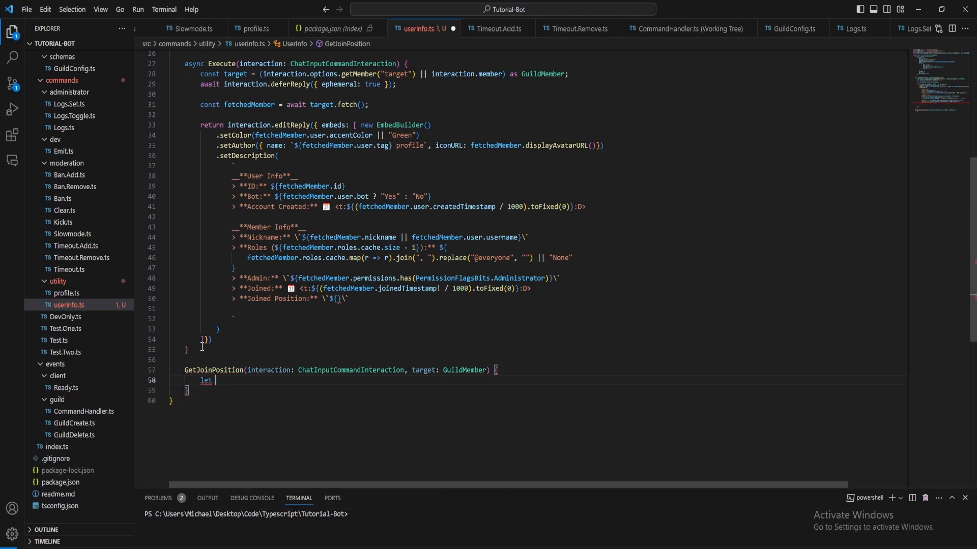
pyautogui.write('pos = 0;')
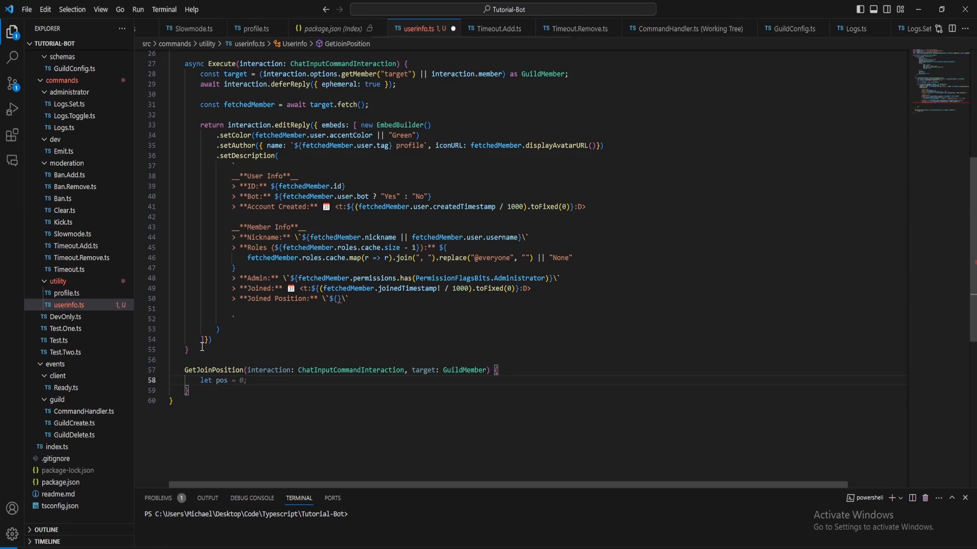
pyautogui.write('null')
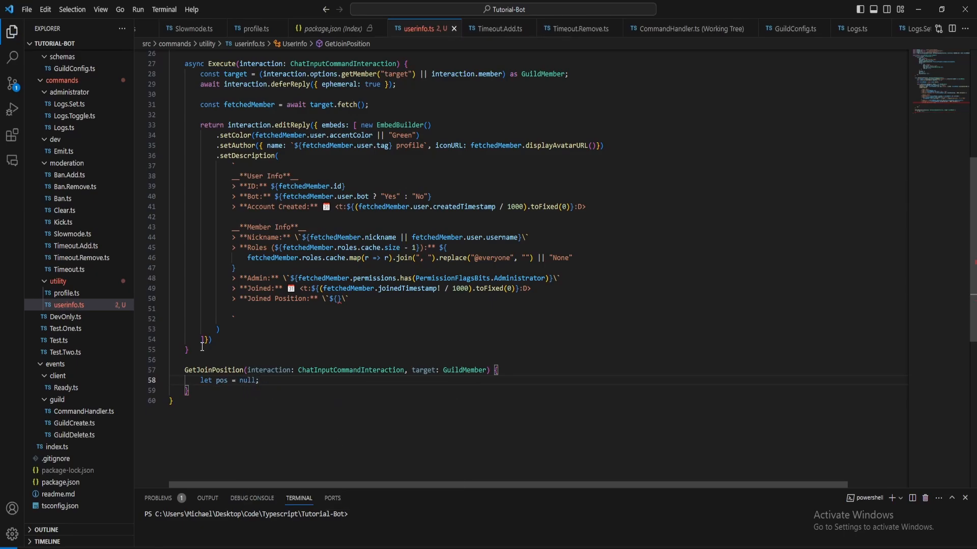
pyautogui.write('const guild = interaction.guild as Guild;')
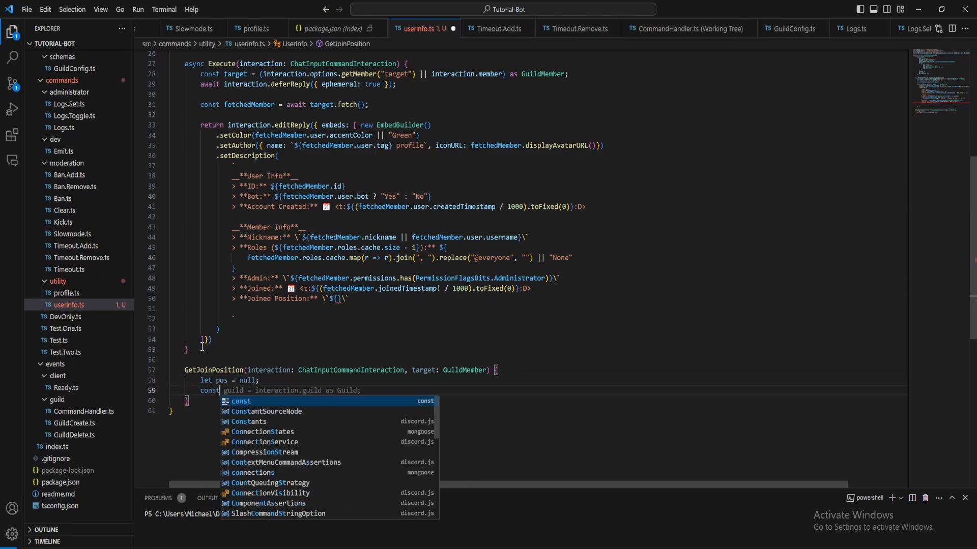
pyautogui.write('joinPosi')
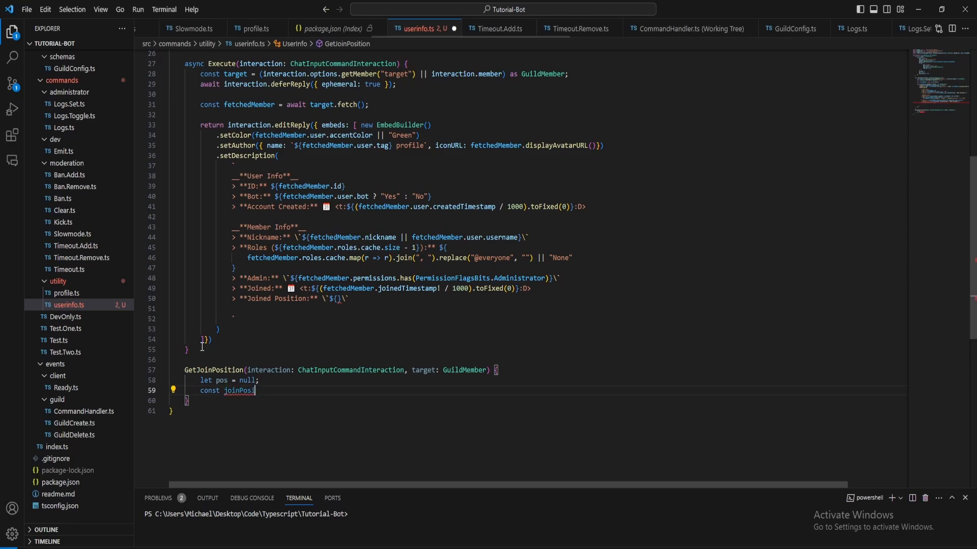
pyautogui.write('tions = new Collection<string, number>();')
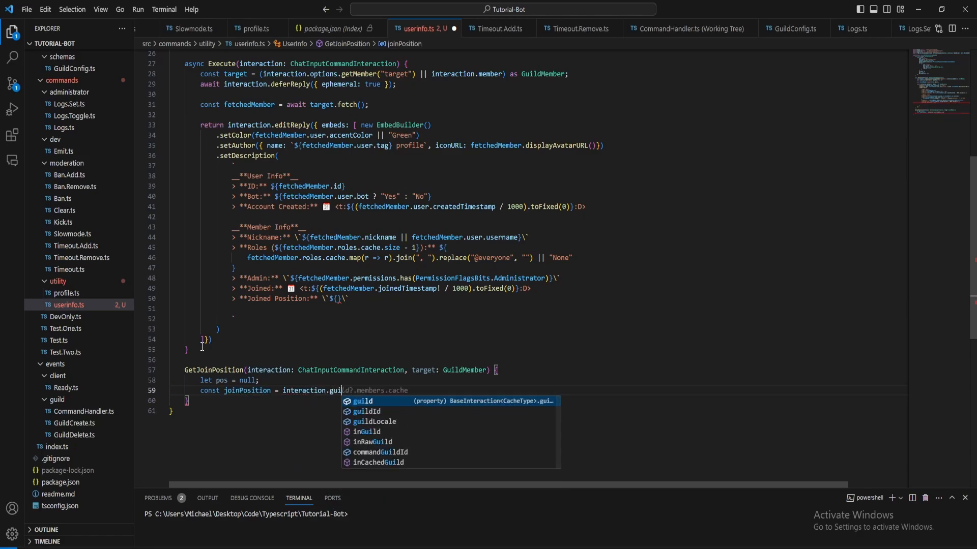
pyautogui.write('.members.cache.s')
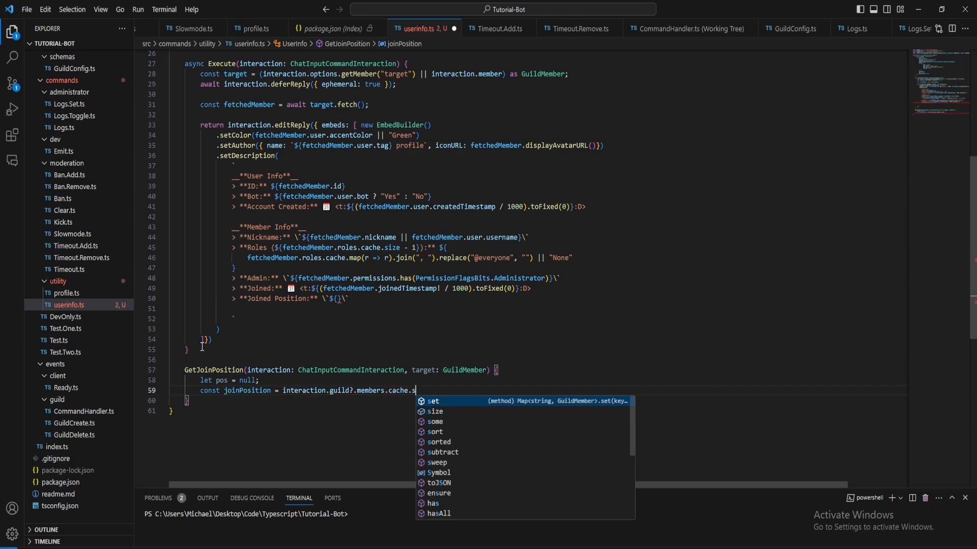
pyautogui.write('ort((a, b) => a.joinedTimestamp! - b.joinedTimestamp!).map(m => m.id).indexOf(target.id);')
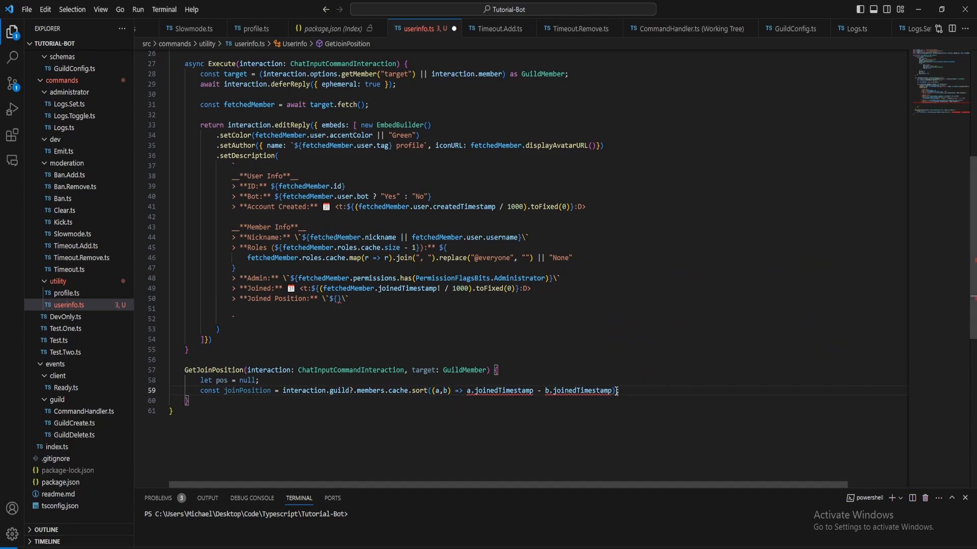
pyautogui.write('!')
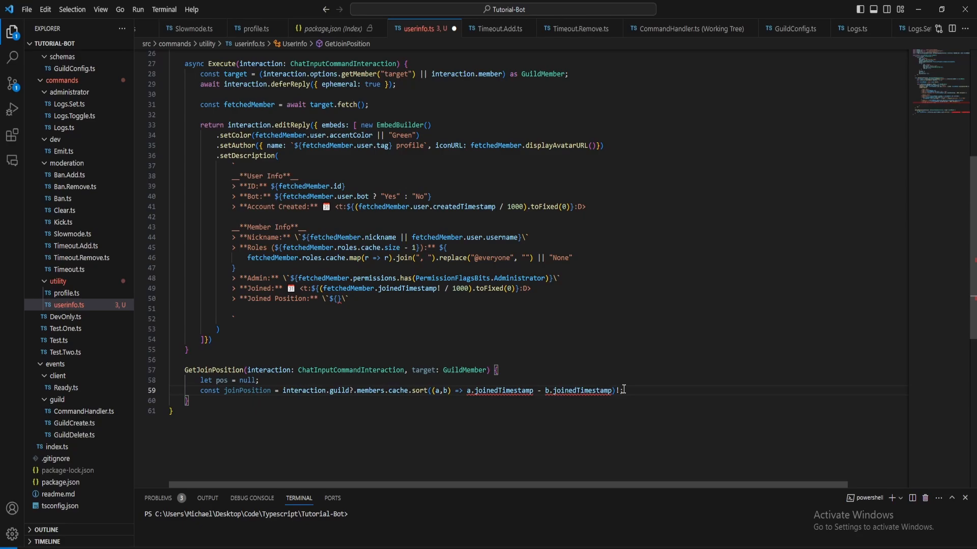
pyautogui.write('!')
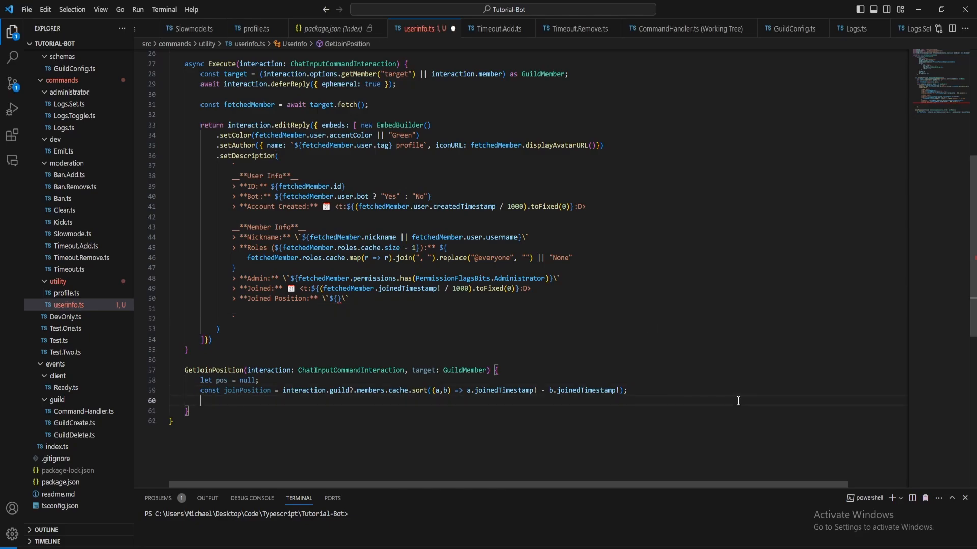
# Find the target's index via Array.from(joinPosition).find, store it in pos, and return pos.
pyautogui.write('Array')
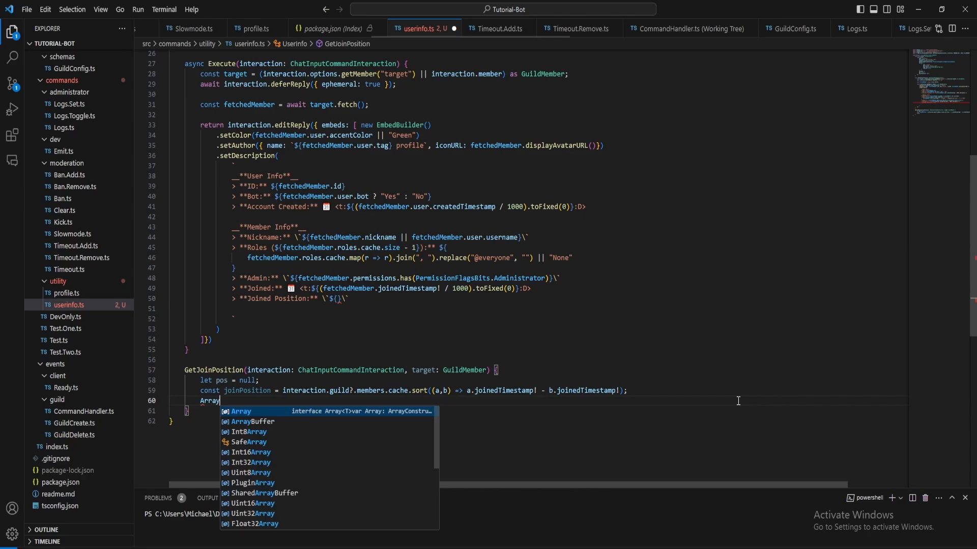
pyautogui.write('.from(')
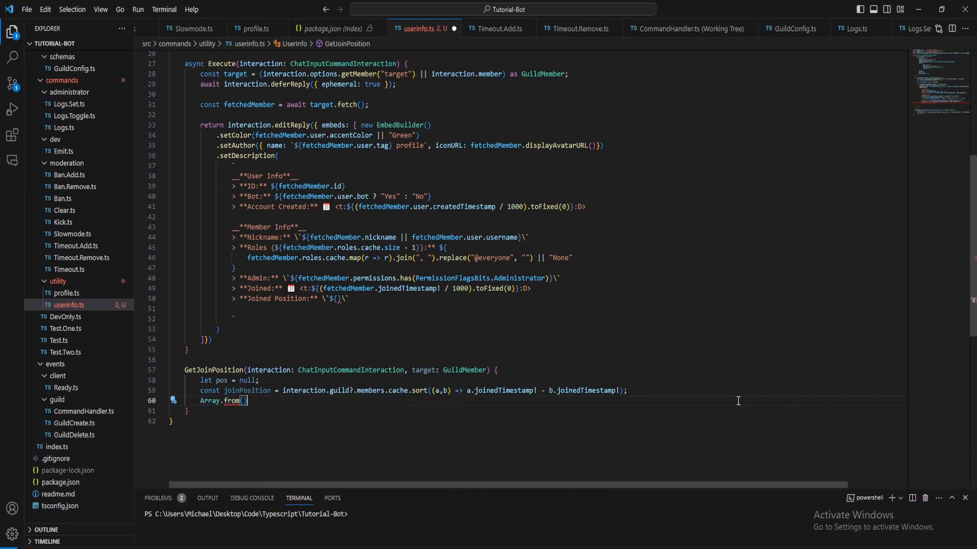
pyautogui.write('joinPosition')
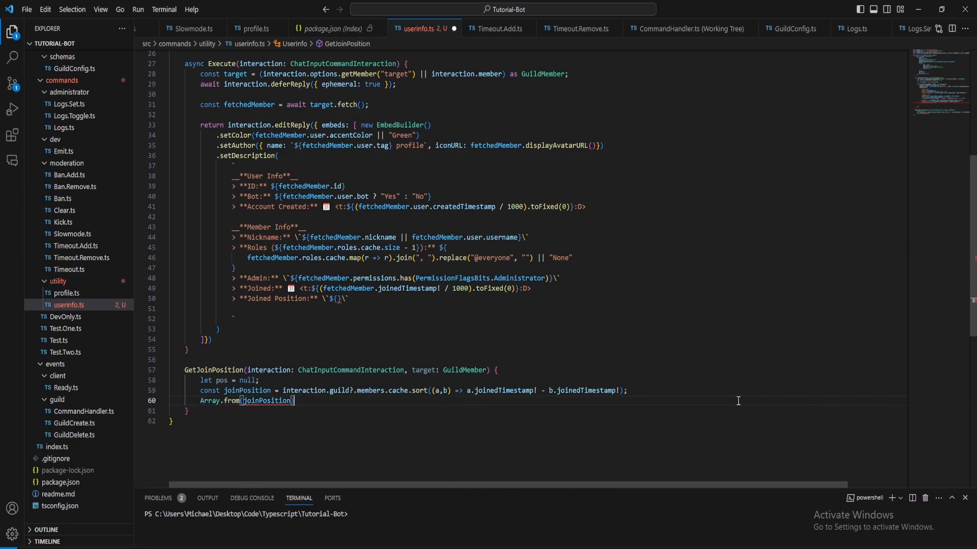
pyautogui.write('.')
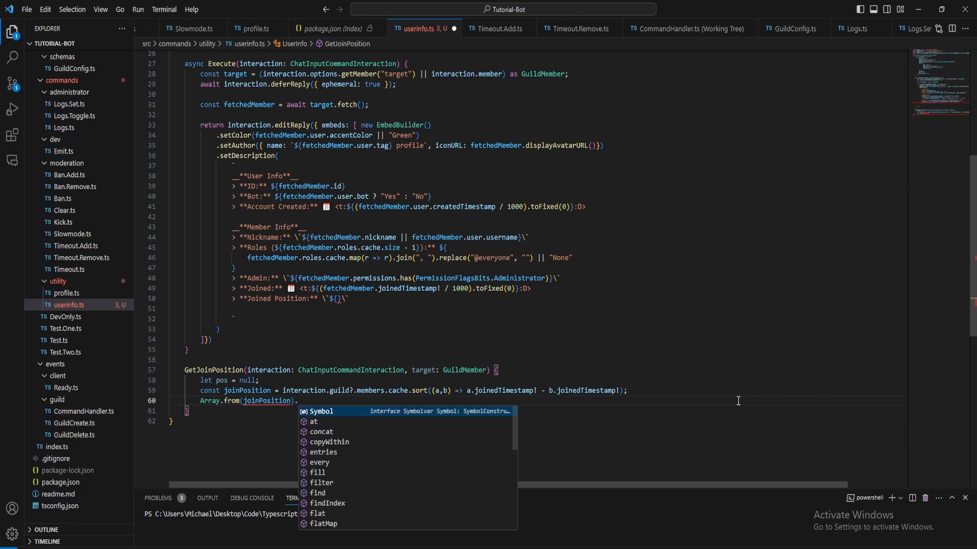
pyautogui.write('find((member, index) => {')
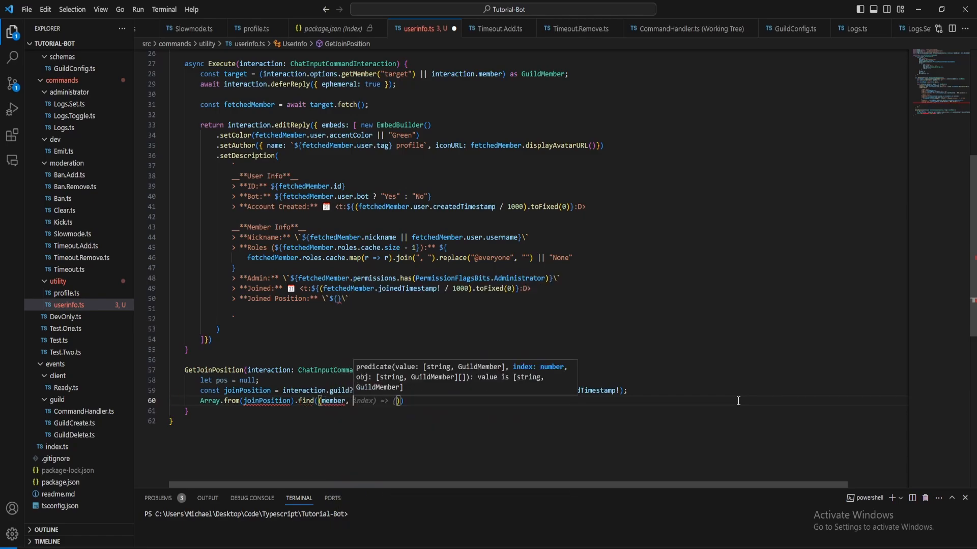
pyautogui.write('== target.use')
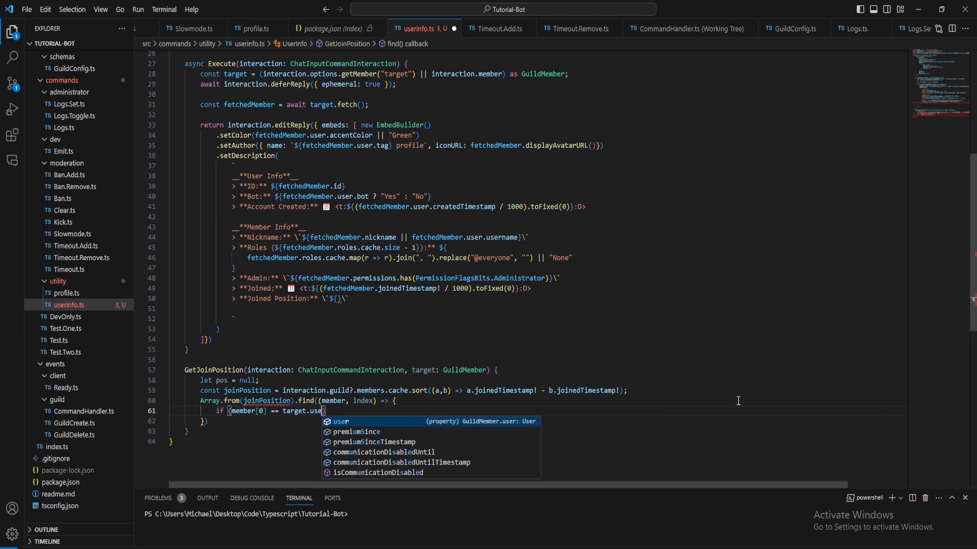
pyautogui.write('r.id')
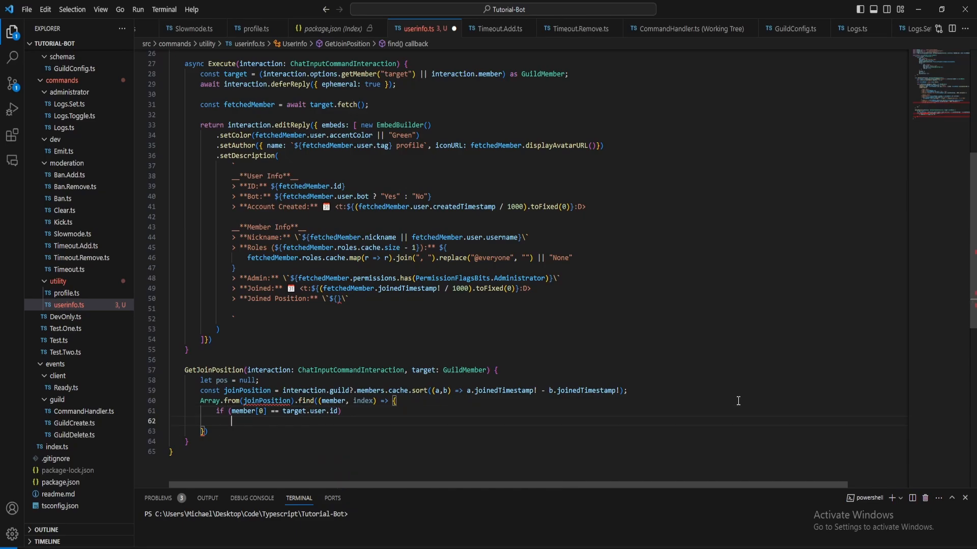
pyautogui.write('pos = index;')
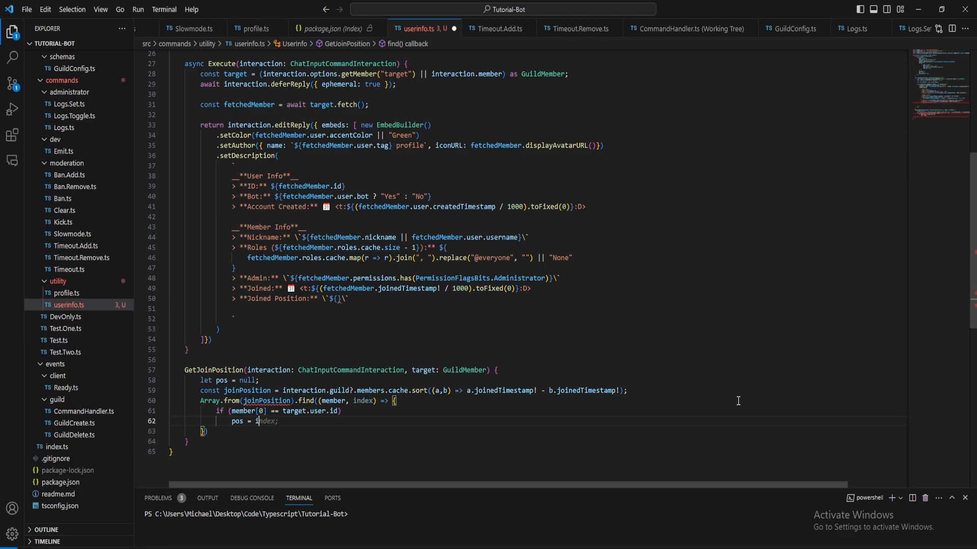
pyautogui.write('ndex;')
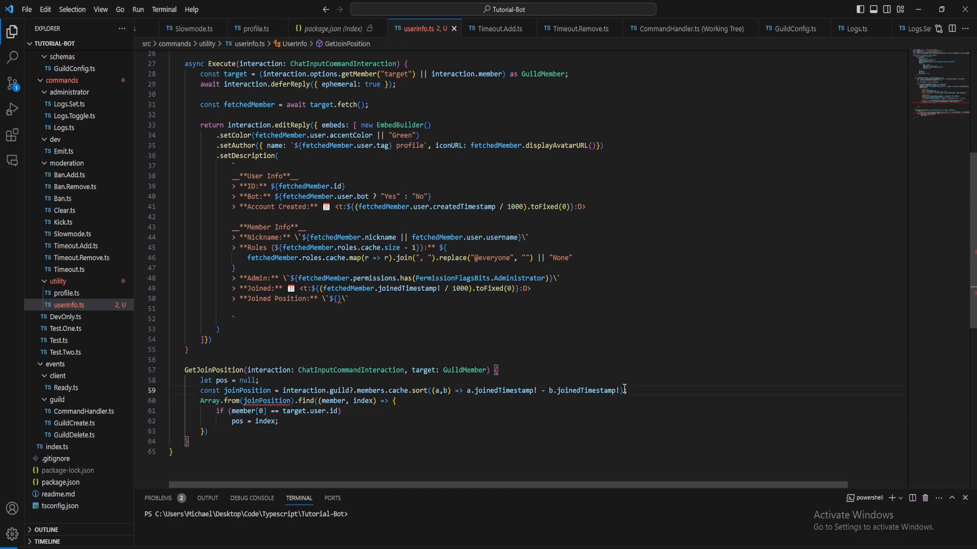
pyautogui.write('!;')
pyautogui.click(539, 431)
pyautogui.write(';')
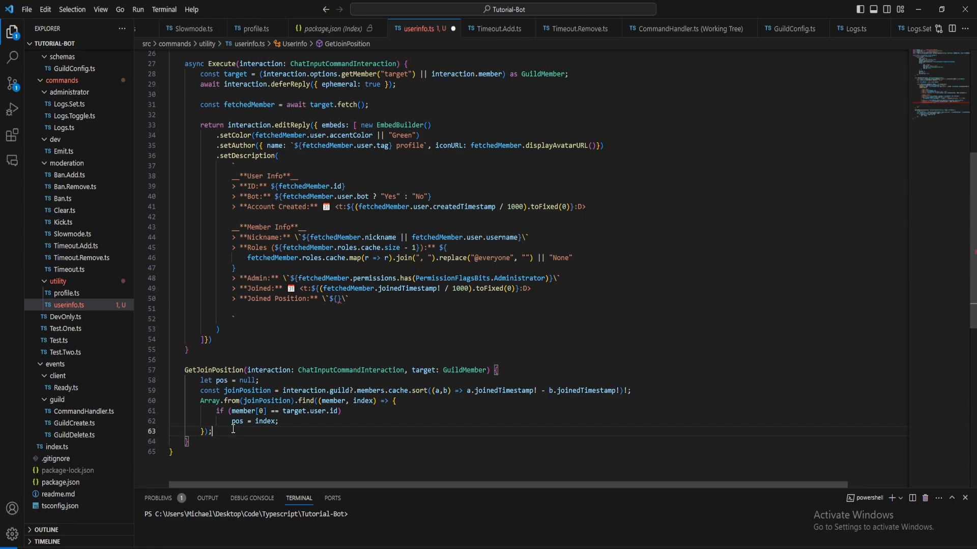
pyautogui.write('return pos;')
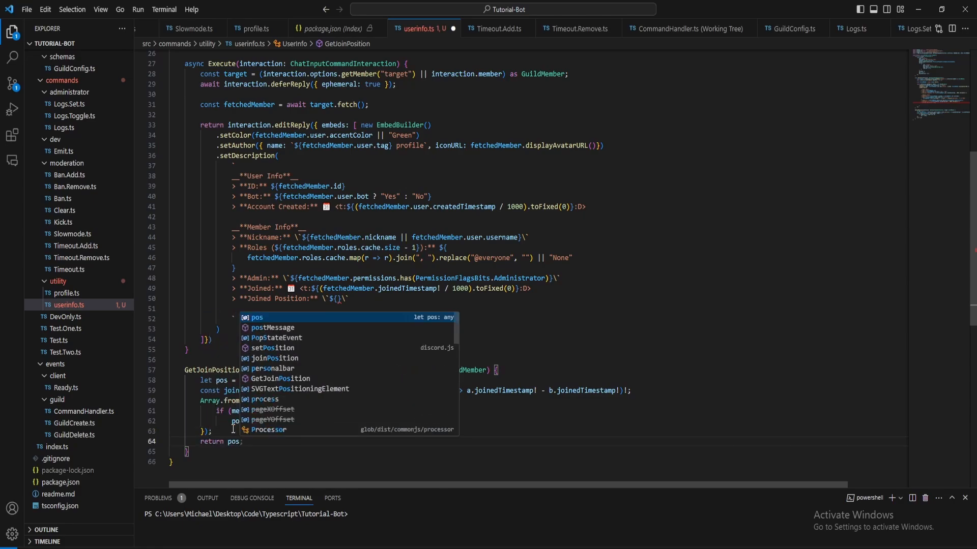
pyautogui.press('Escape')
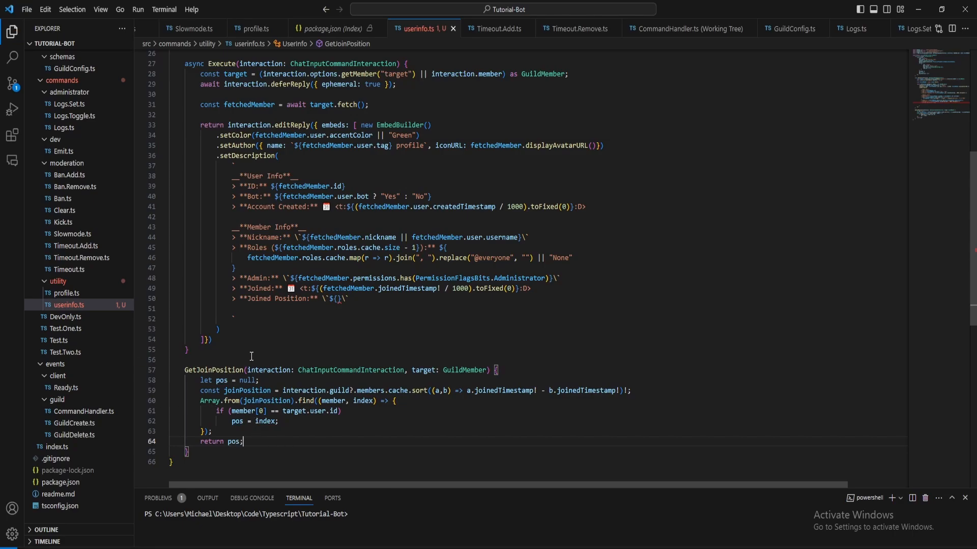
pyautogui.moveTo(373, 237)
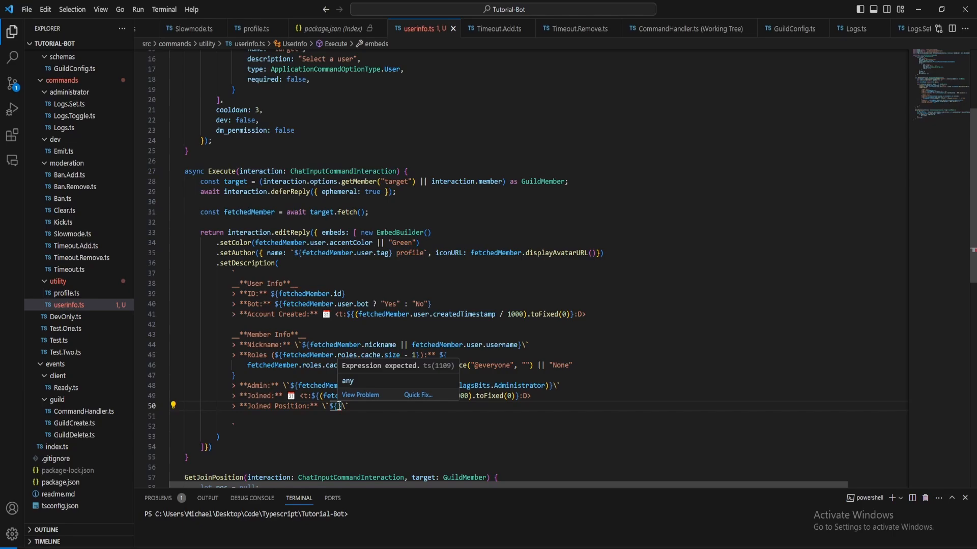
# Fill Joined Position with GetJoinPosition(interaction, fetchedMember) + 1 over guild?.memberCount.
pyautogui.write('this.ge')
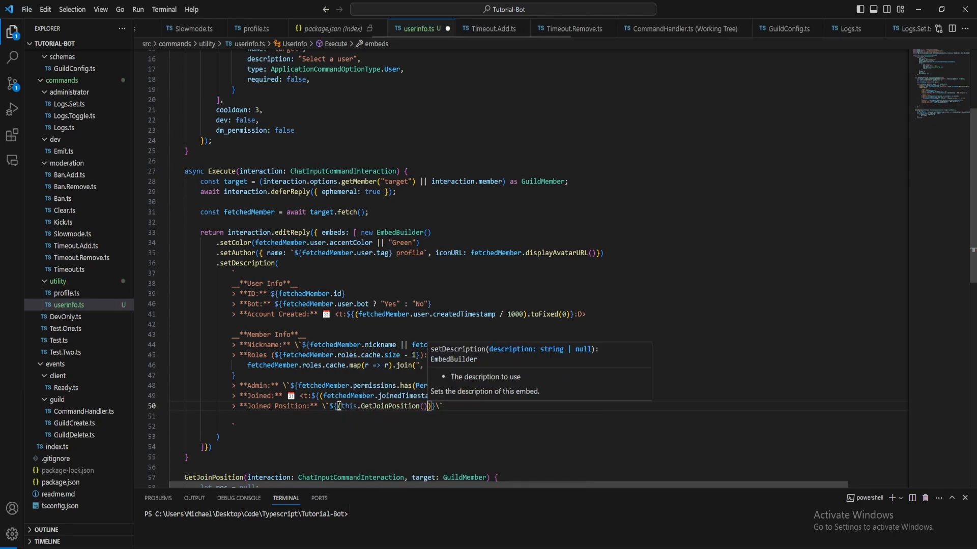
pyautogui.write('interaction.')
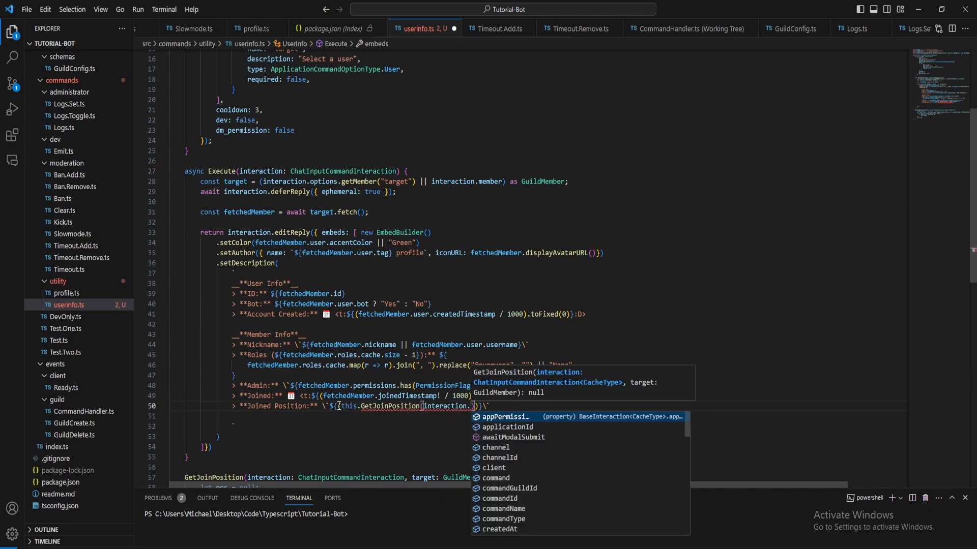
pyautogui.write('interaction')
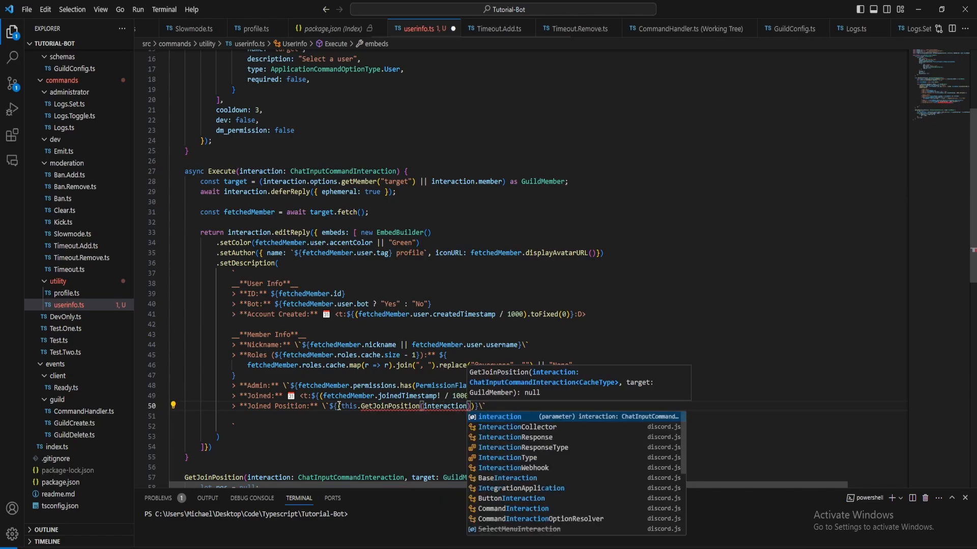
pyautogui.write(', fetch')
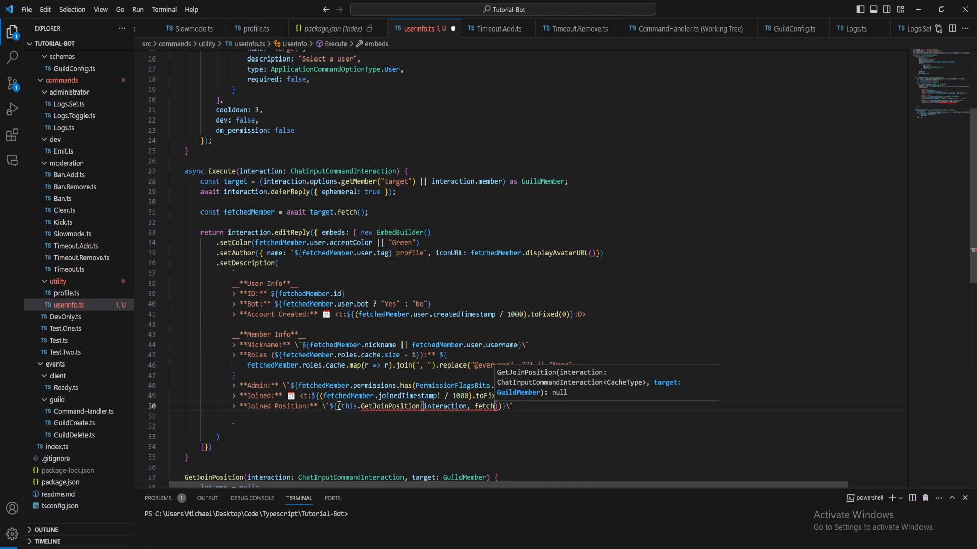
pyautogui.write('fetchedMember')
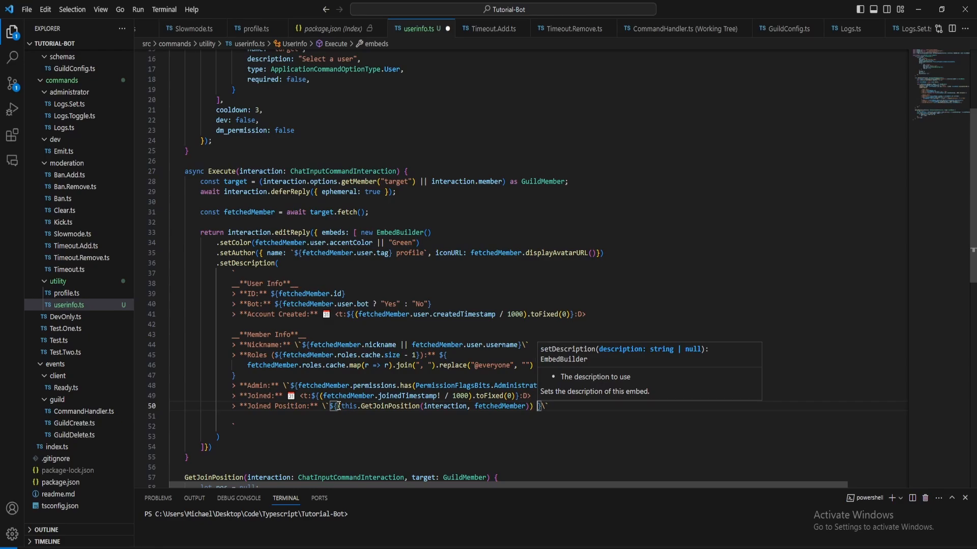
pyautogui.write('+ 1} / ${interaction.')
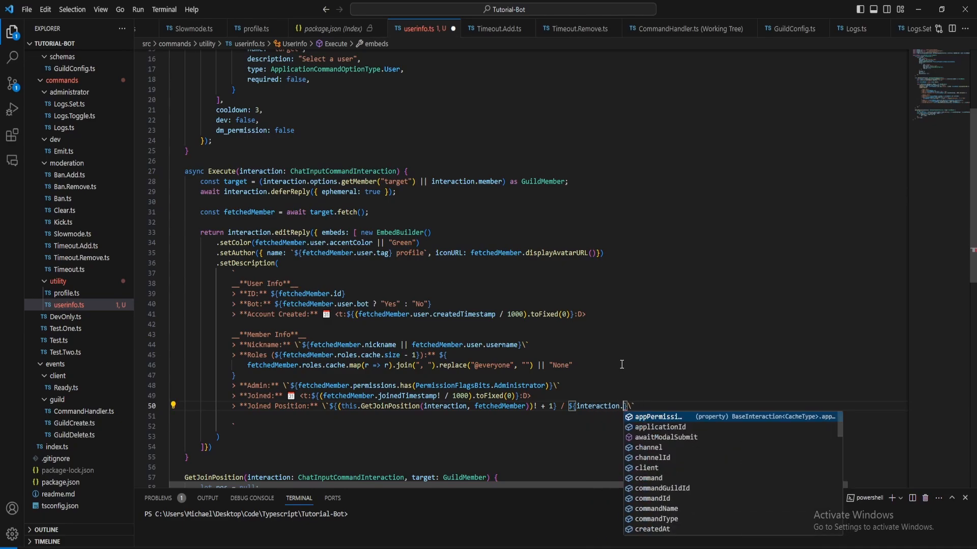
pyautogui.write('guild?.memberCount')
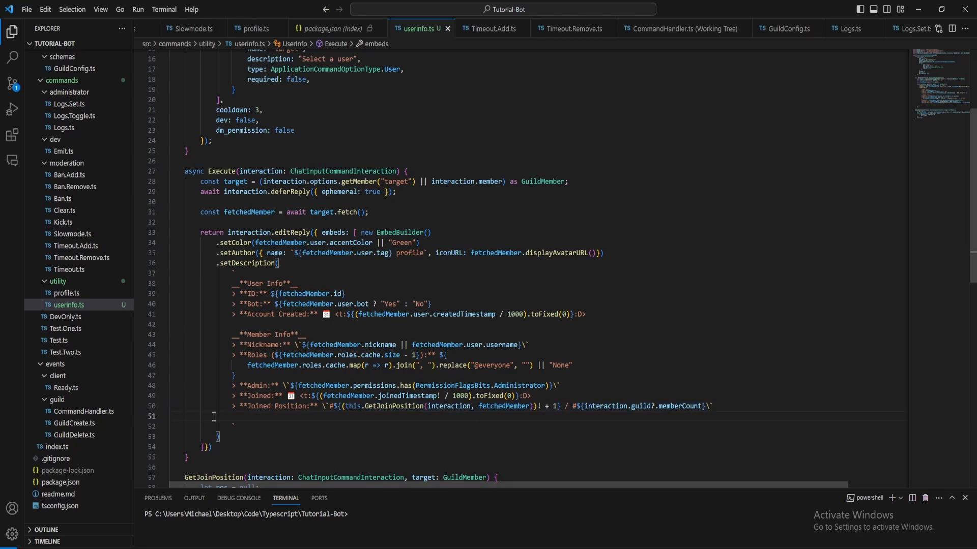
pyautogui.press('Backspace')
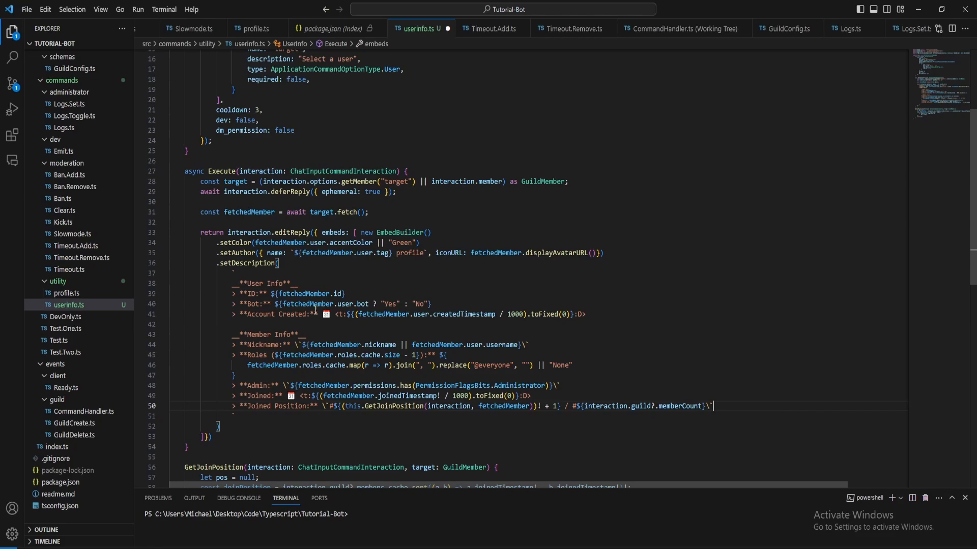
pyautogui.click(231, 434)
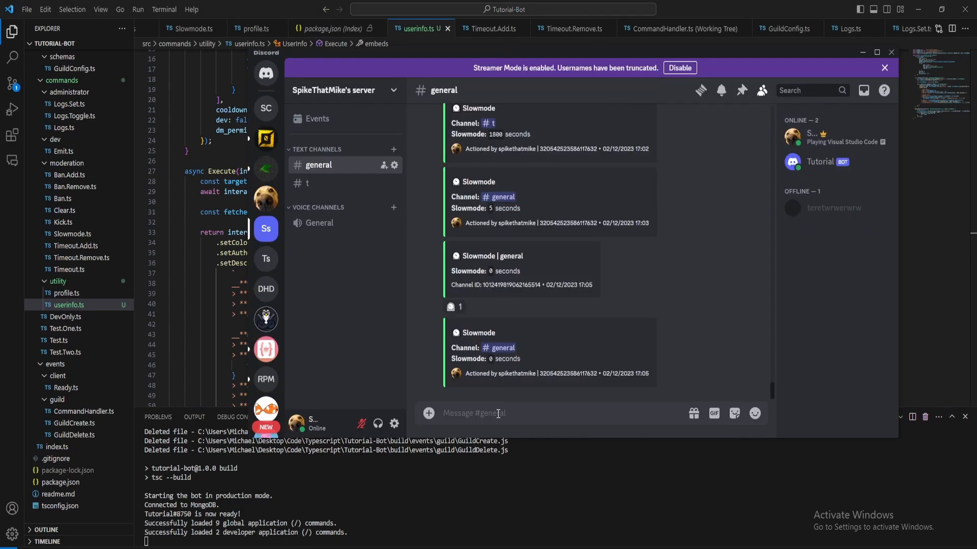
# Run /userinfo for the owner and compare member ID and nickname with their profile.
pyautogui.write('/ux')
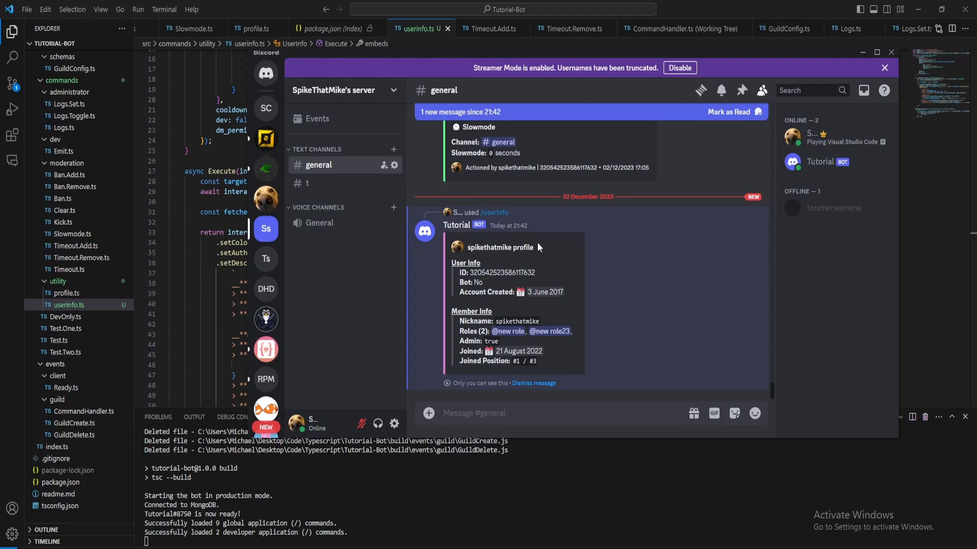
pyautogui.doubleClick(501, 273)
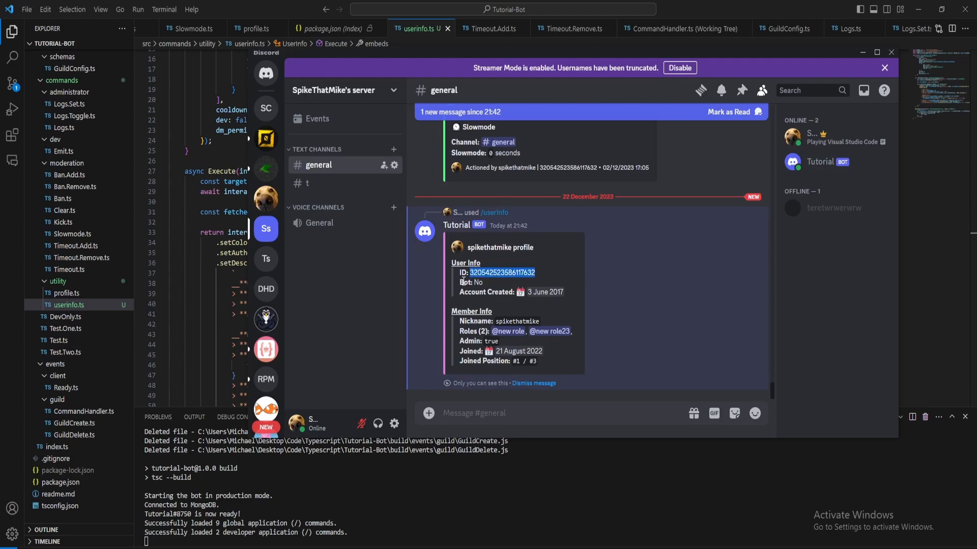
pyautogui.moveTo(539, 291)
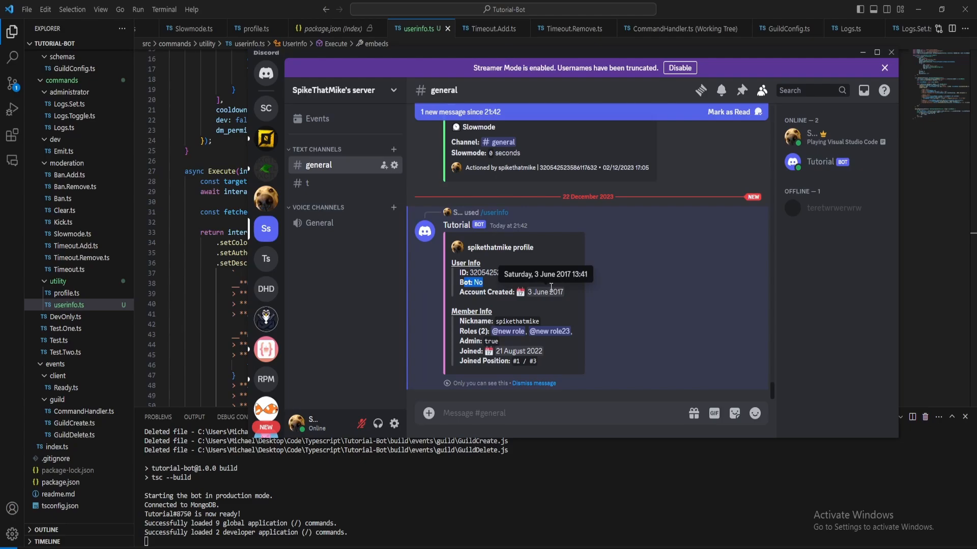
pyautogui.moveTo(793, 136)
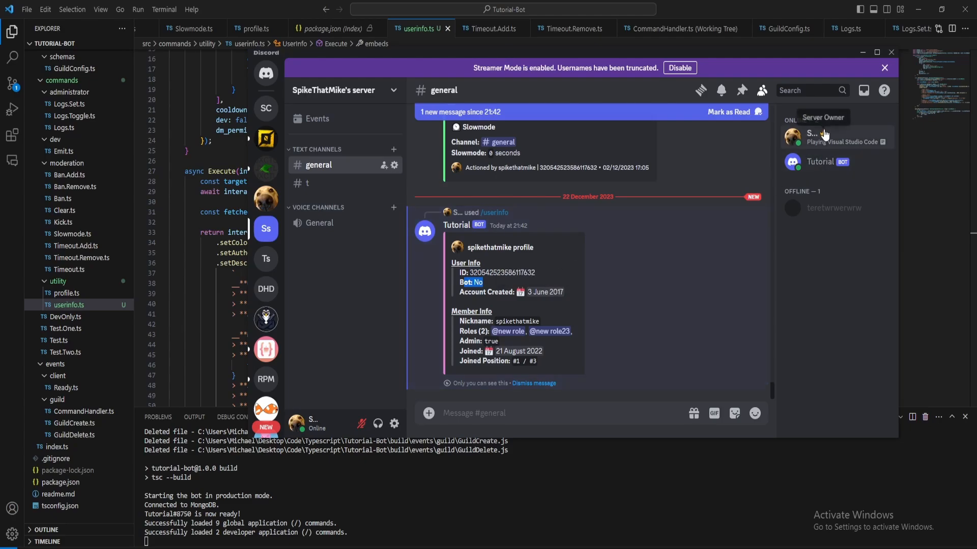
pyautogui.click(810, 136)
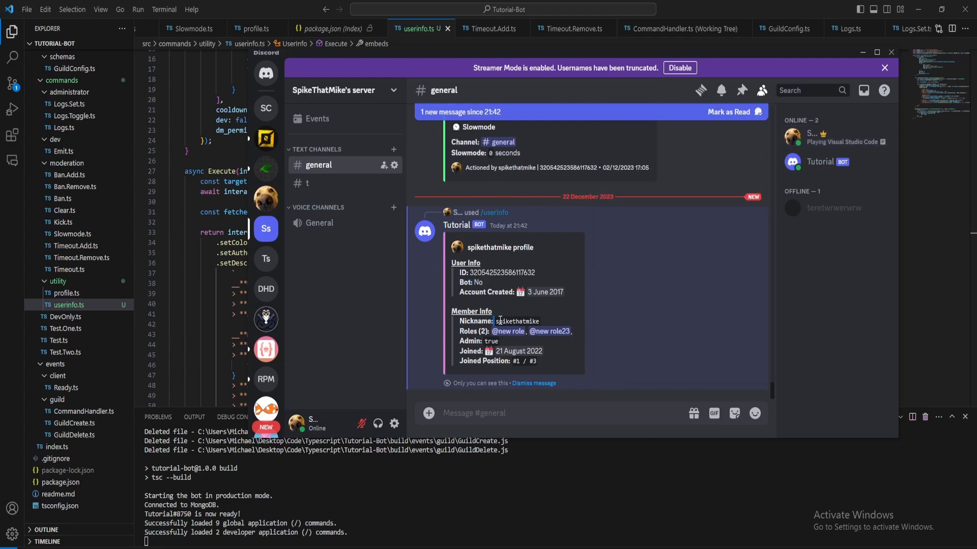
pyautogui.doubleClick(516, 321)
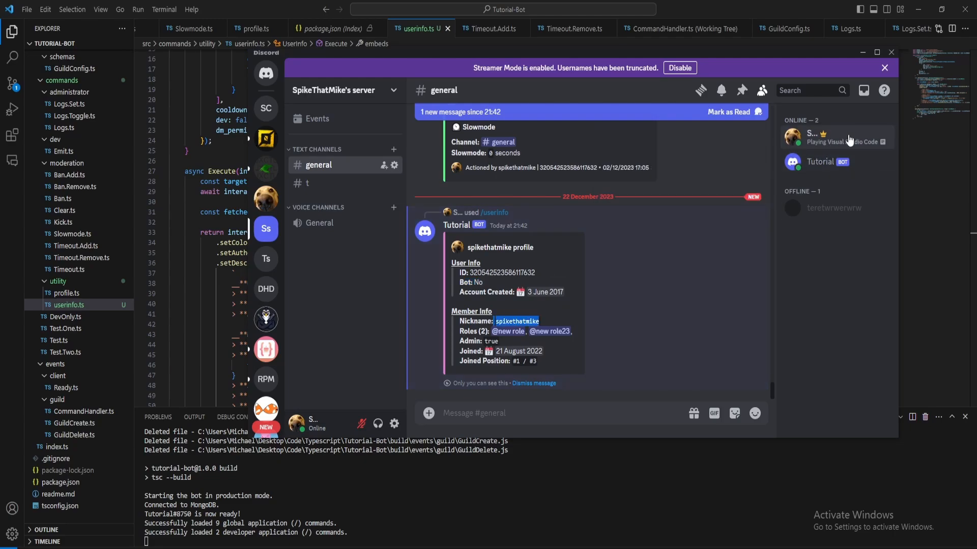
pyautogui.moveTo(608, 297)
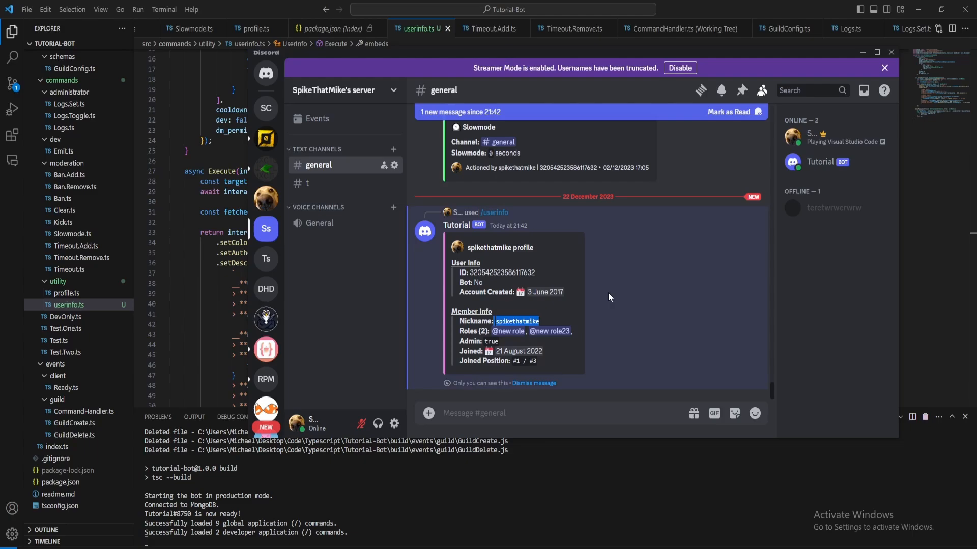
pyautogui.moveTo(424, 354)
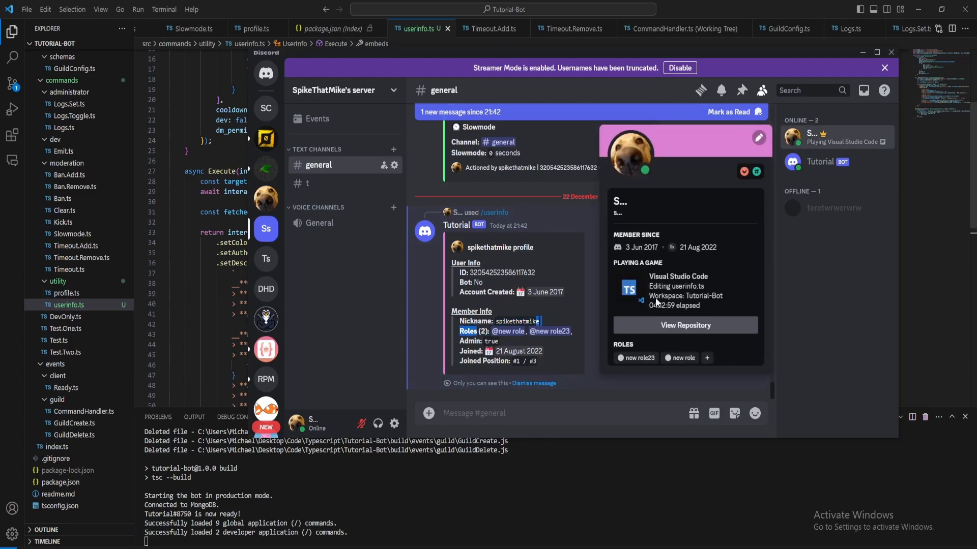
pyautogui.moveTo(472, 374)
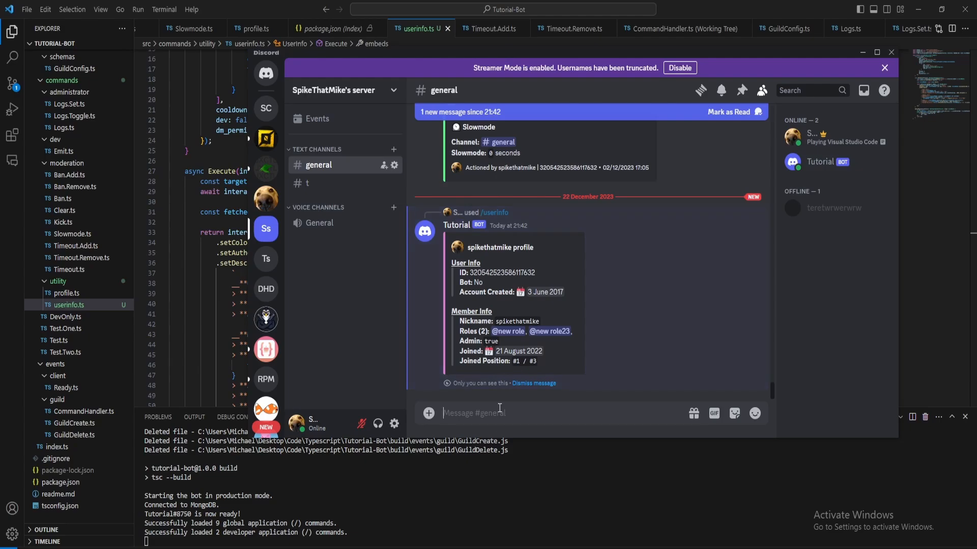
# Run /userinfo for the offline member, check their profile card, then run /userinfo again.
pyautogui.write('/userinfo')
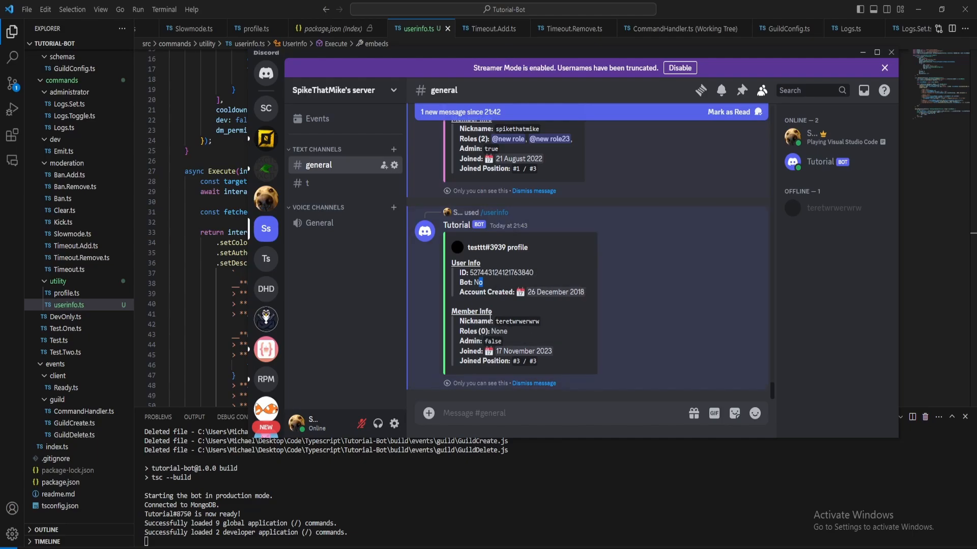
pyautogui.click(833, 208)
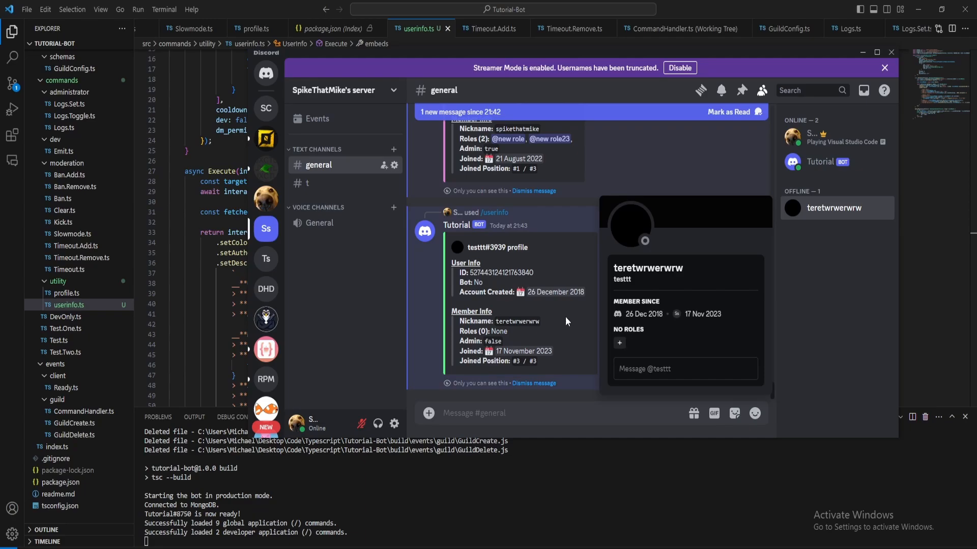
pyautogui.click(589, 411)
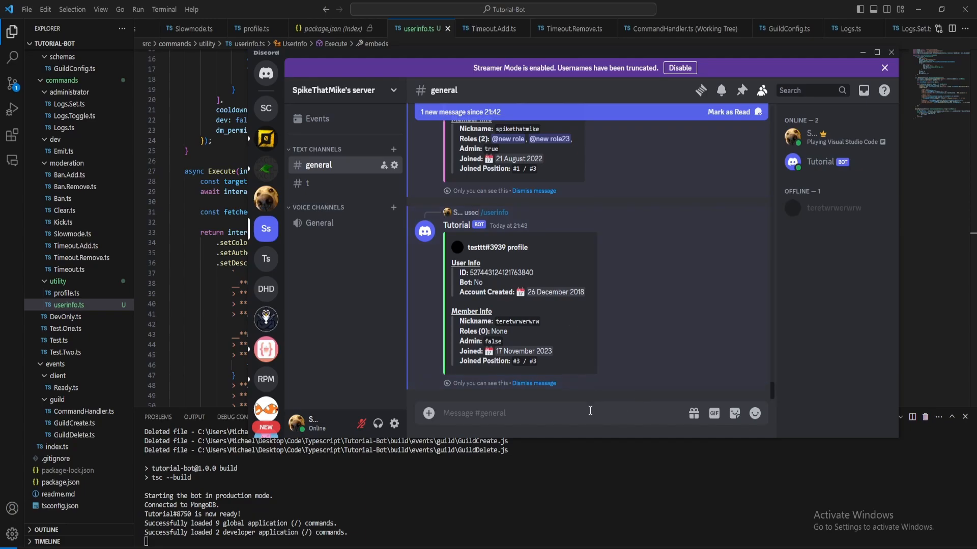
pyautogui.write('/userinfo')
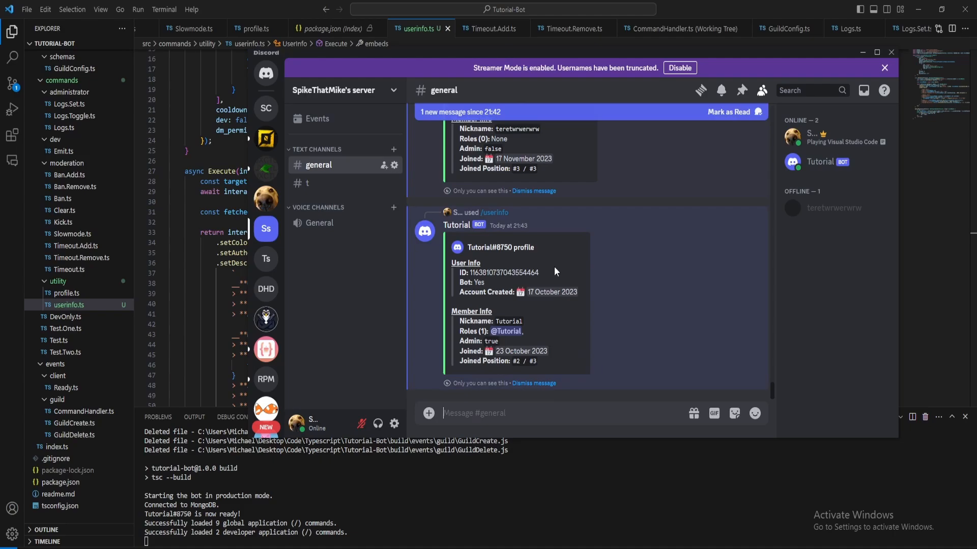
pyautogui.moveTo(490, 285)
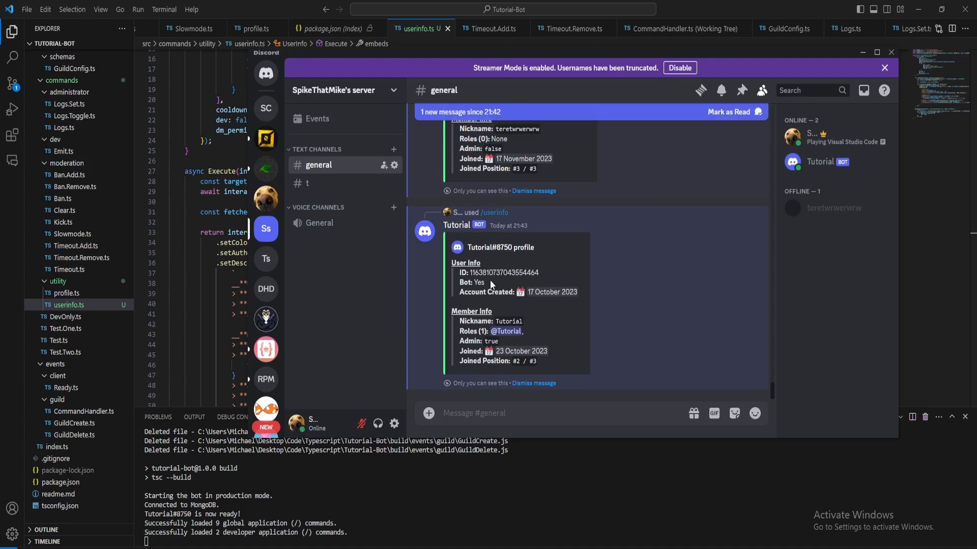